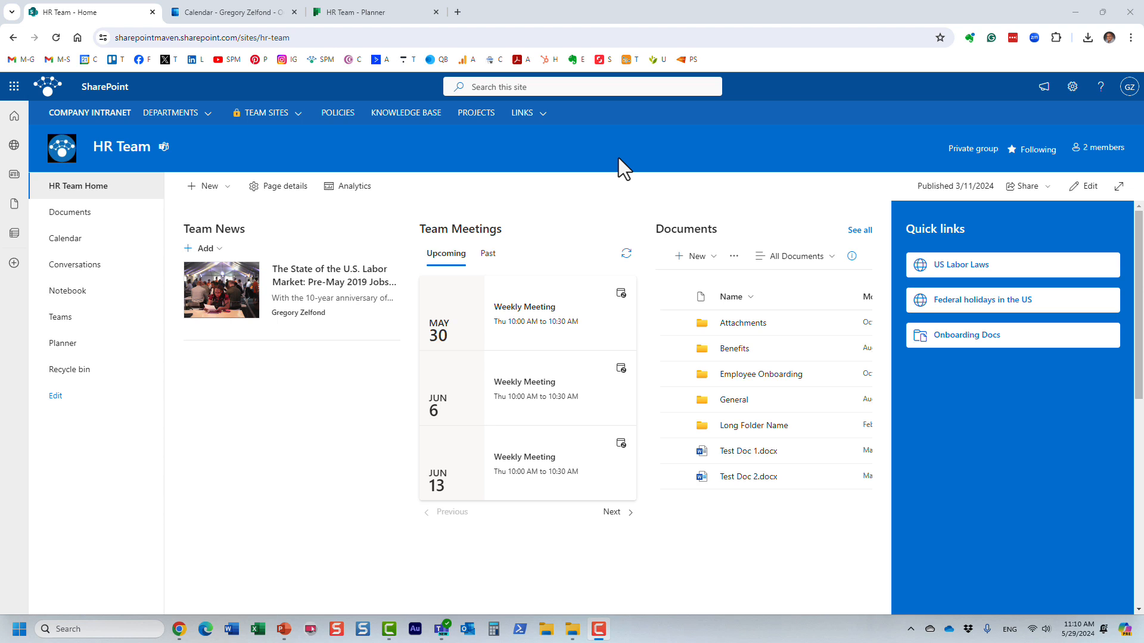
mouse_move(399, 166)
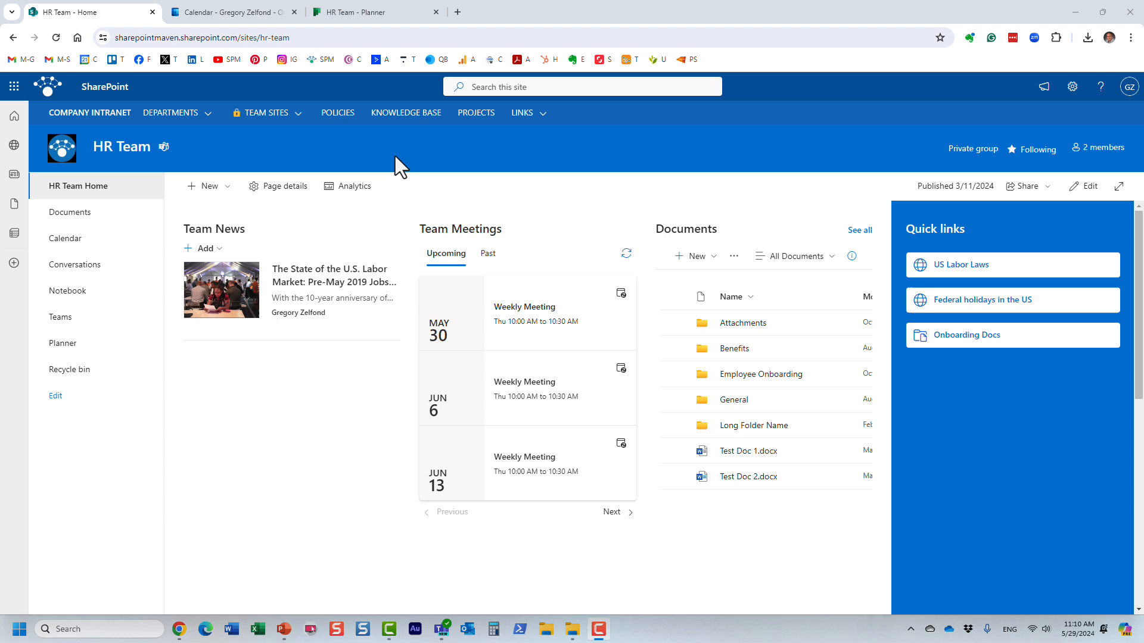
mouse_move(215, 160)
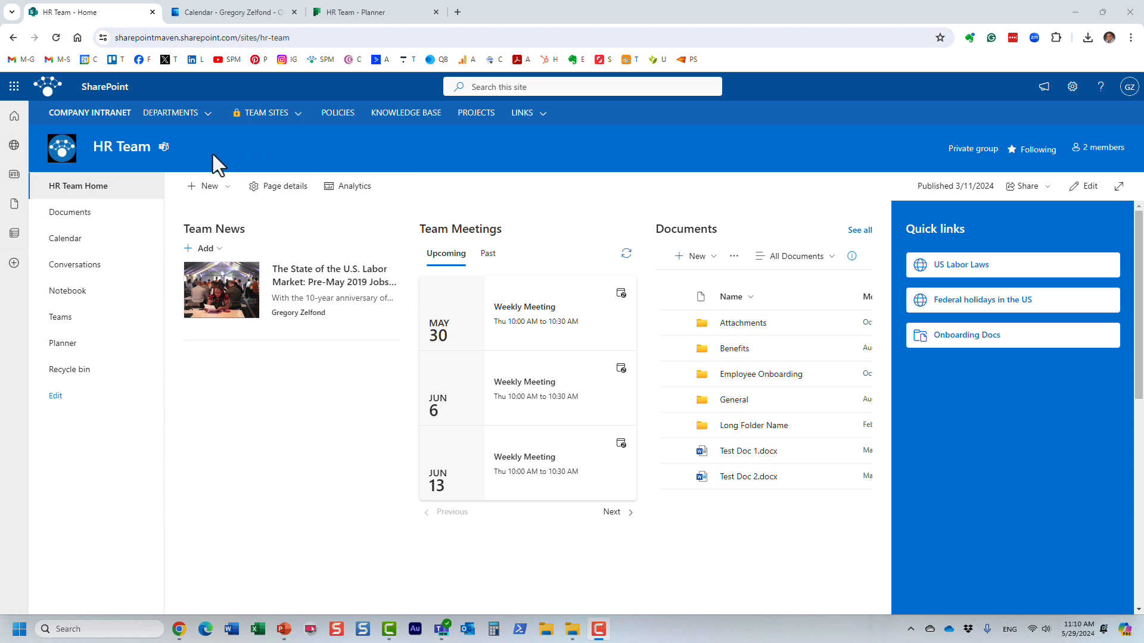
mouse_move(189, 157)
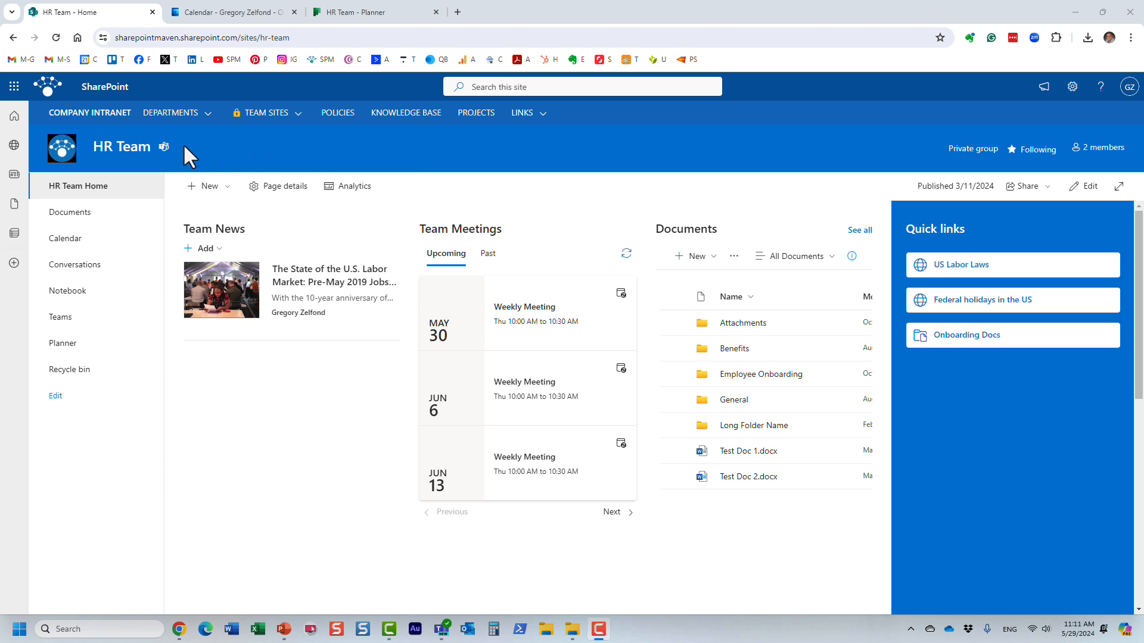
mouse_move(164, 156)
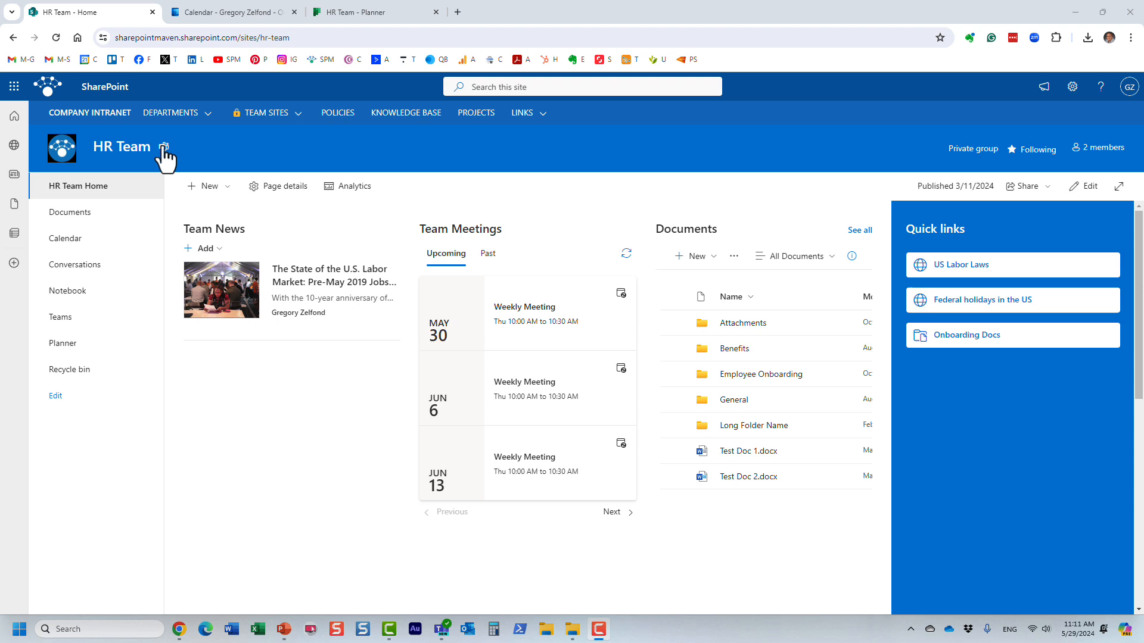
mouse_move(241, 157)
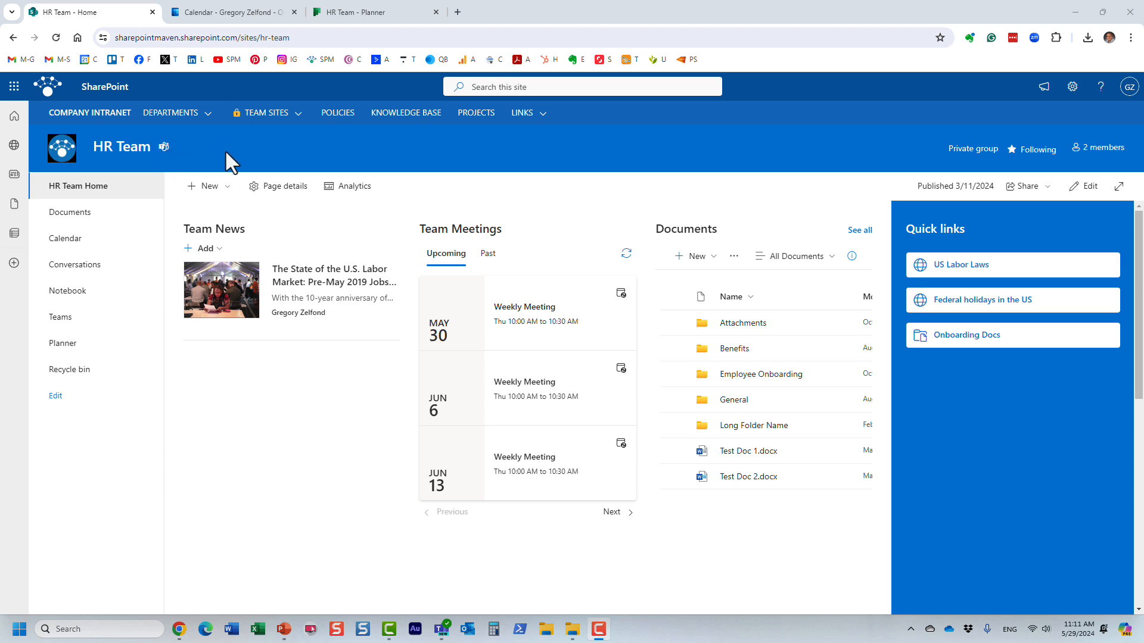
mouse_move(163, 147)
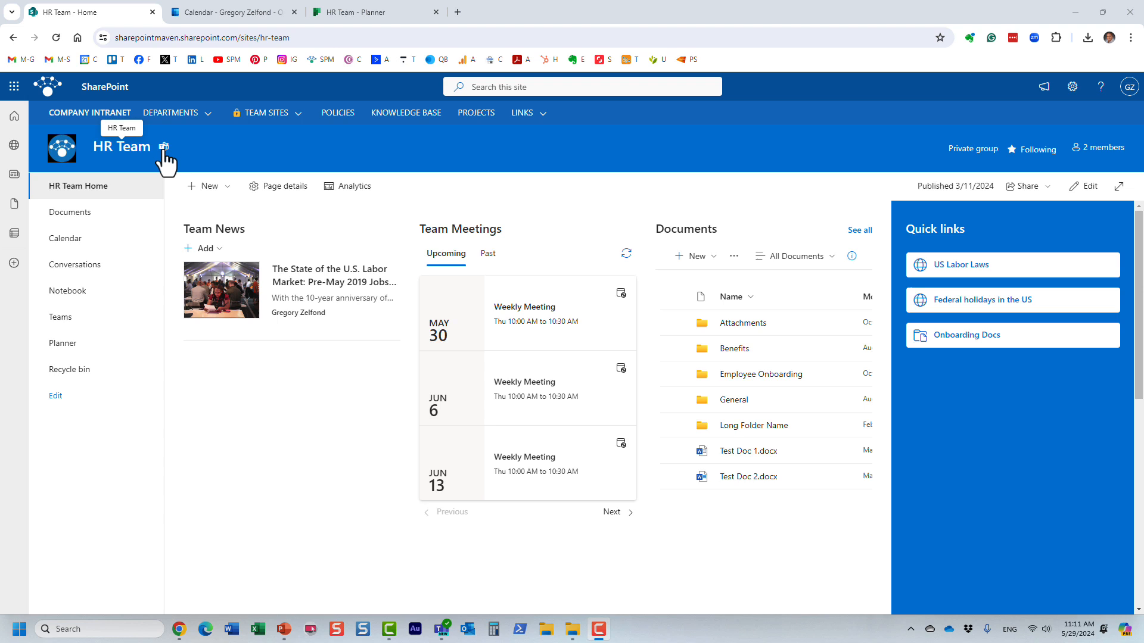
mouse_move(544, 149)
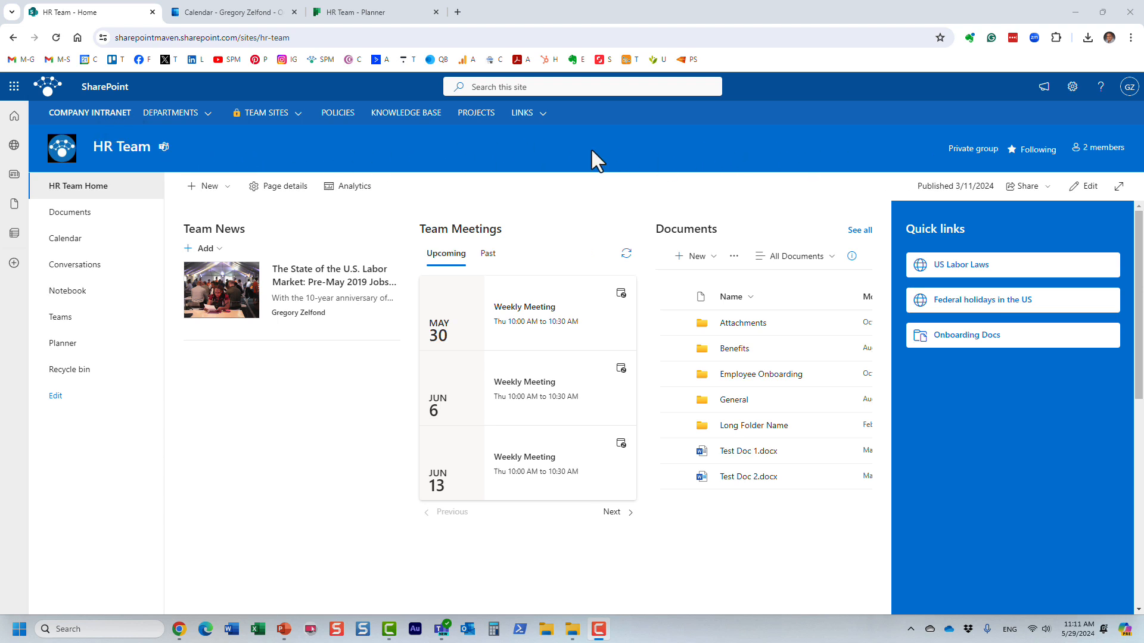
Step: Review the team group's membership twice, then switch to the HR Team plan board in Planner
click(1097, 147)
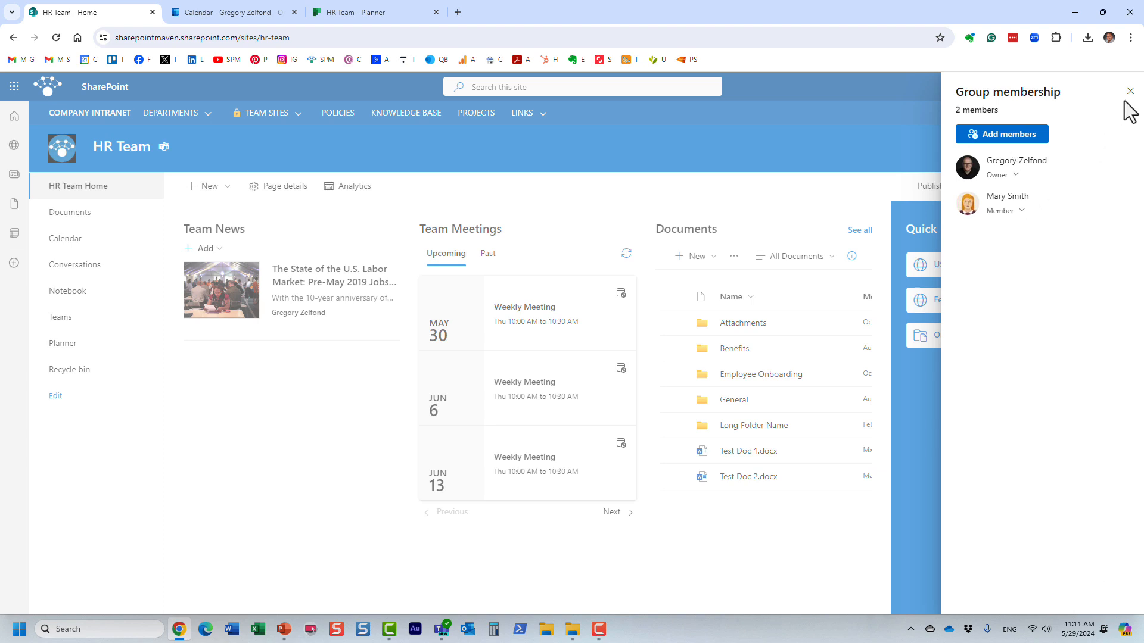
click(1131, 92)
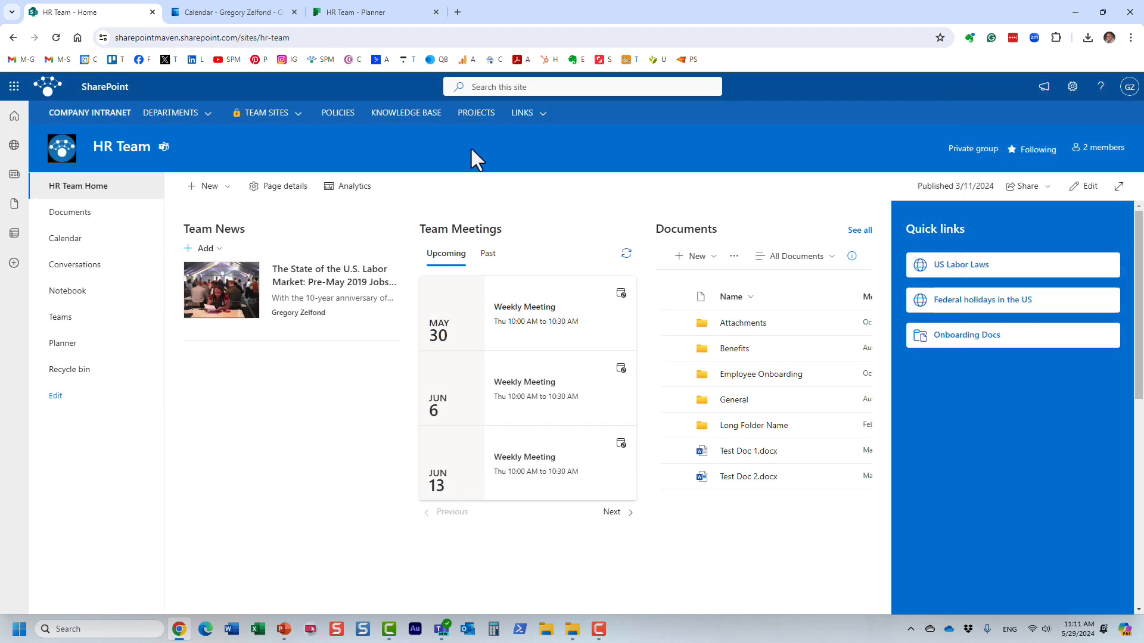
mouse_move(352, 158)
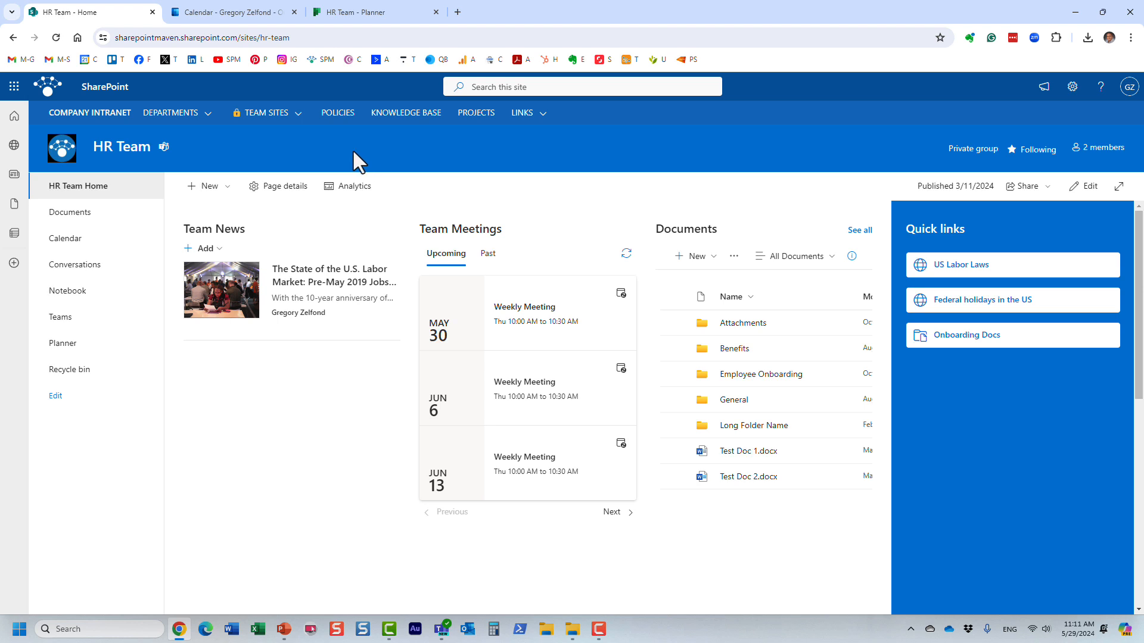
mouse_move(568, 166)
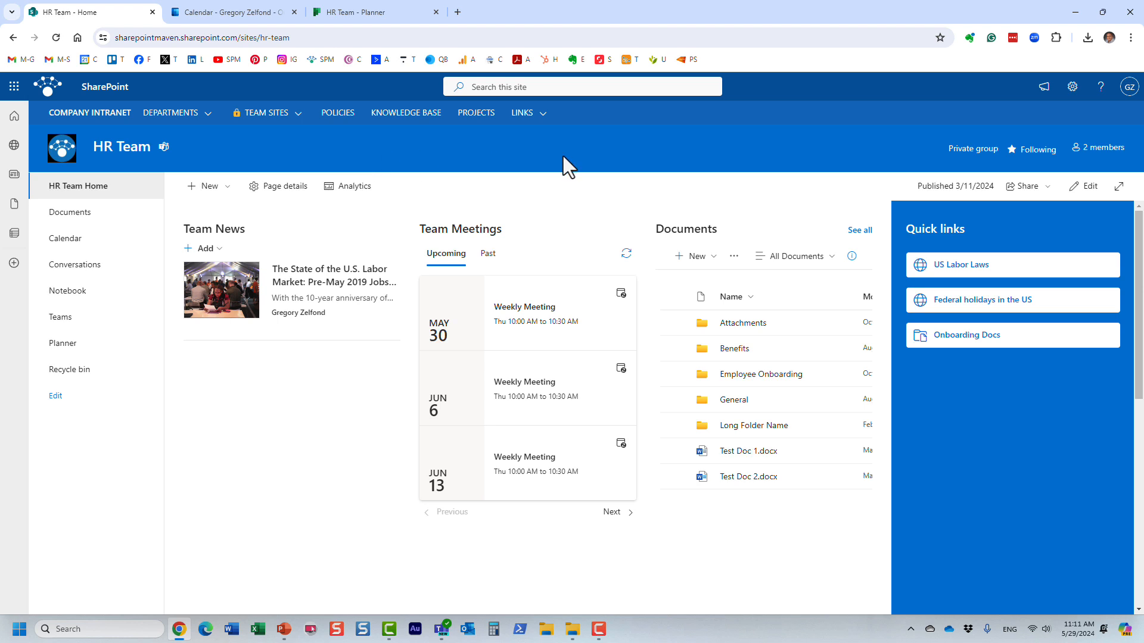
click(1098, 147)
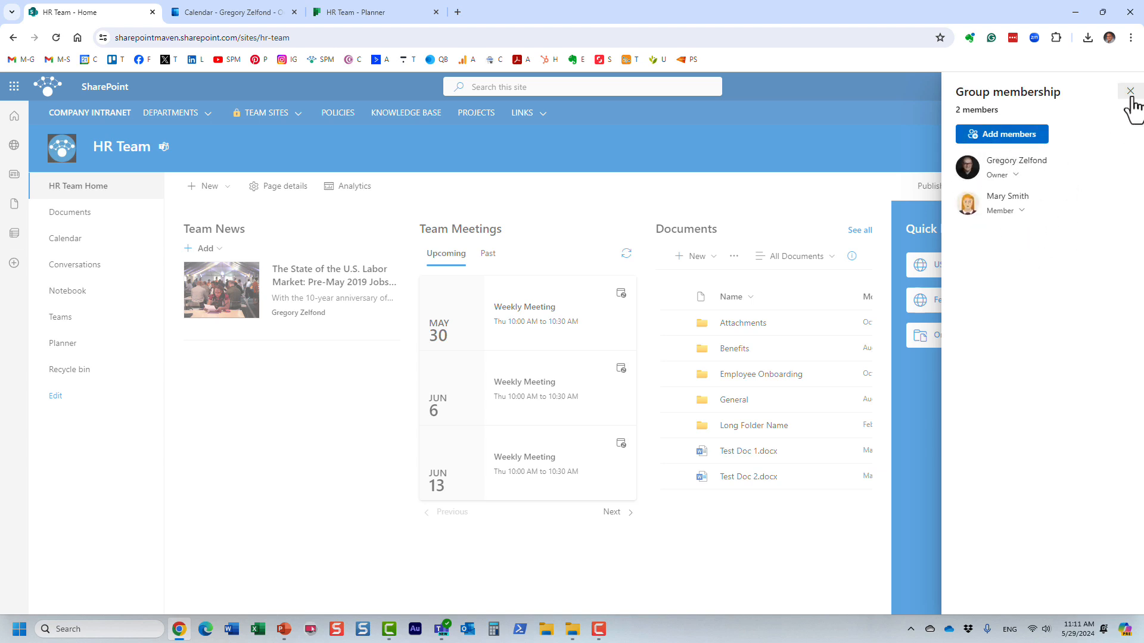
click(1131, 90)
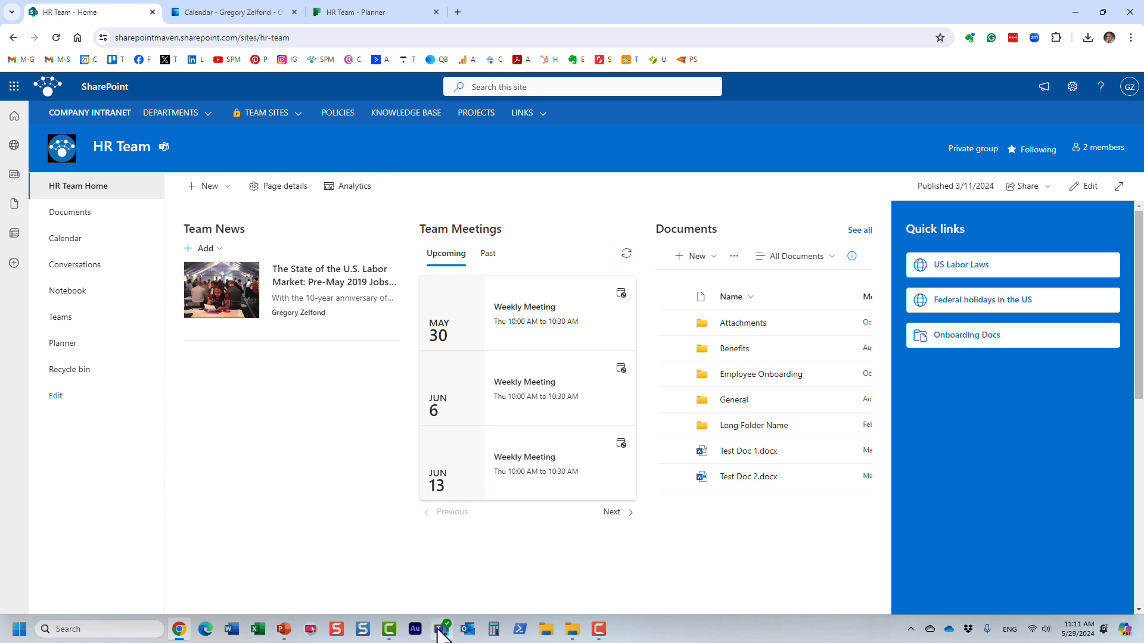
click(440, 629)
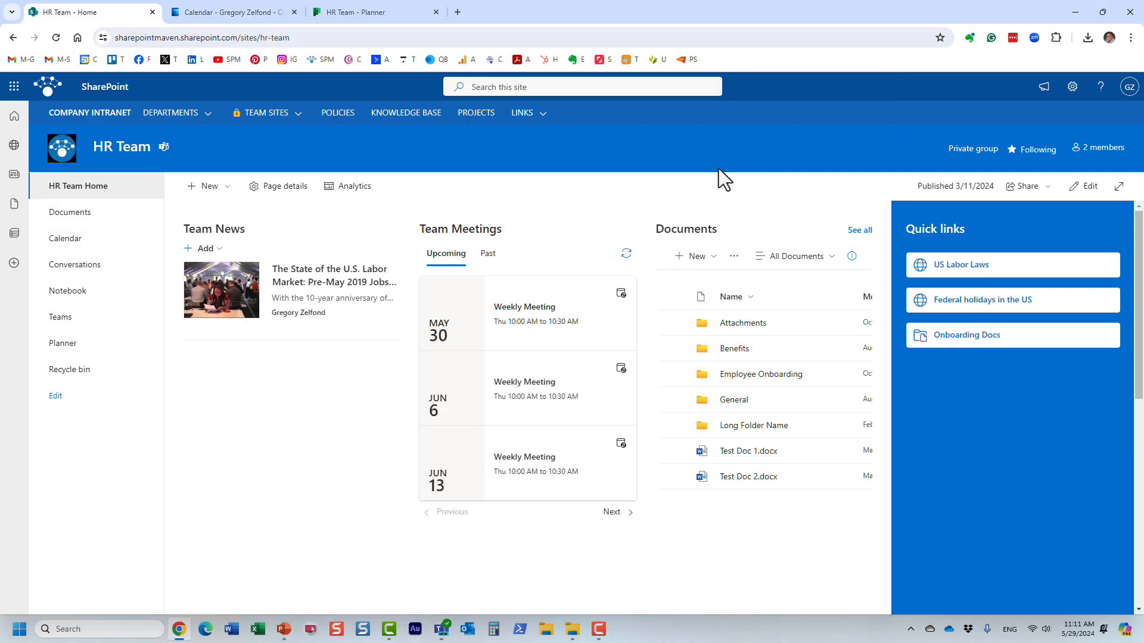
click(368, 12)
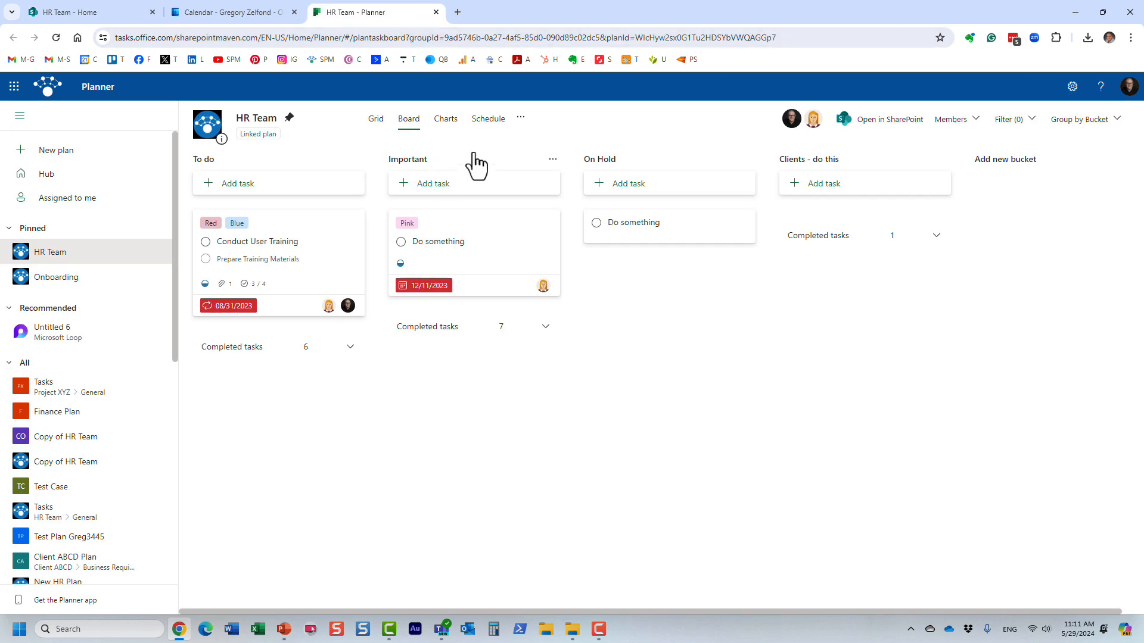
mouse_move(807, 146)
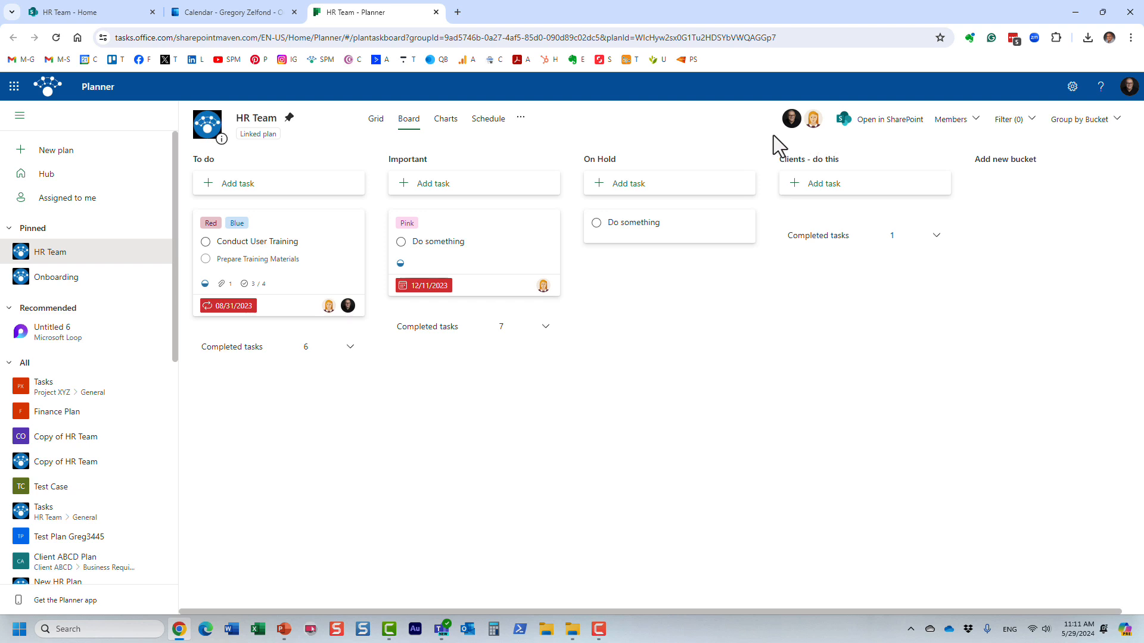
mouse_move(764, 148)
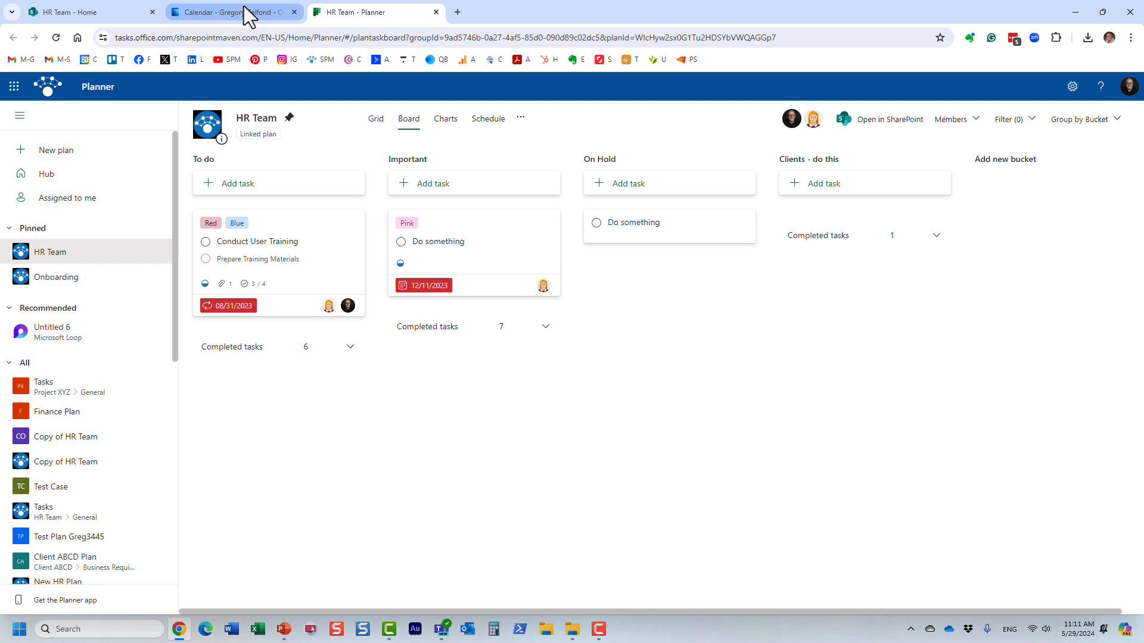
click(230, 12)
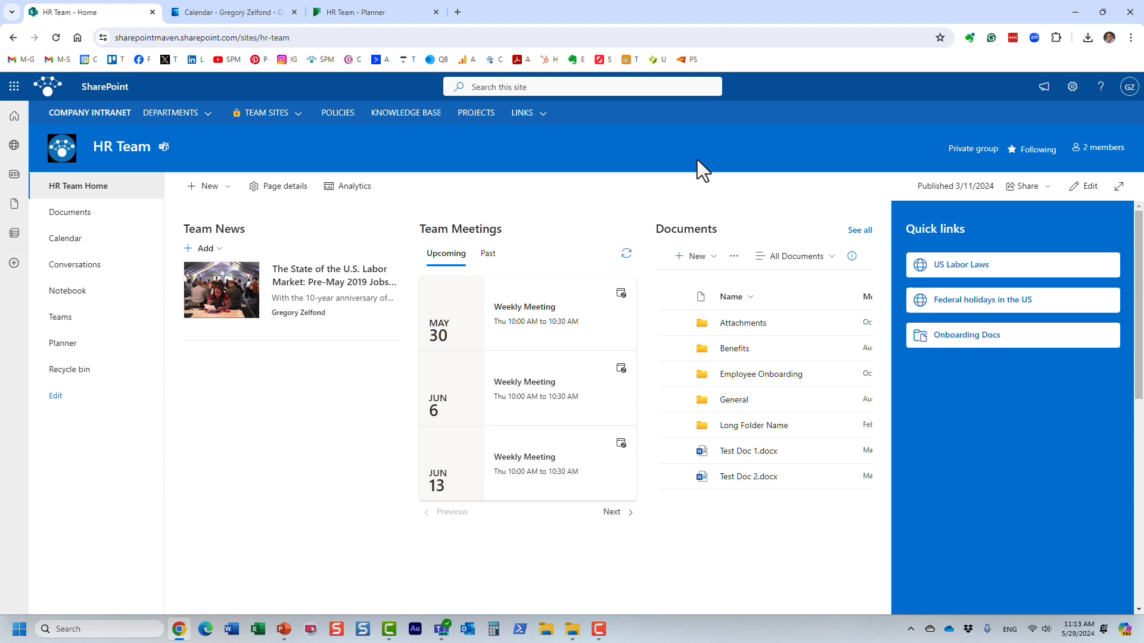
mouse_move(405, 157)
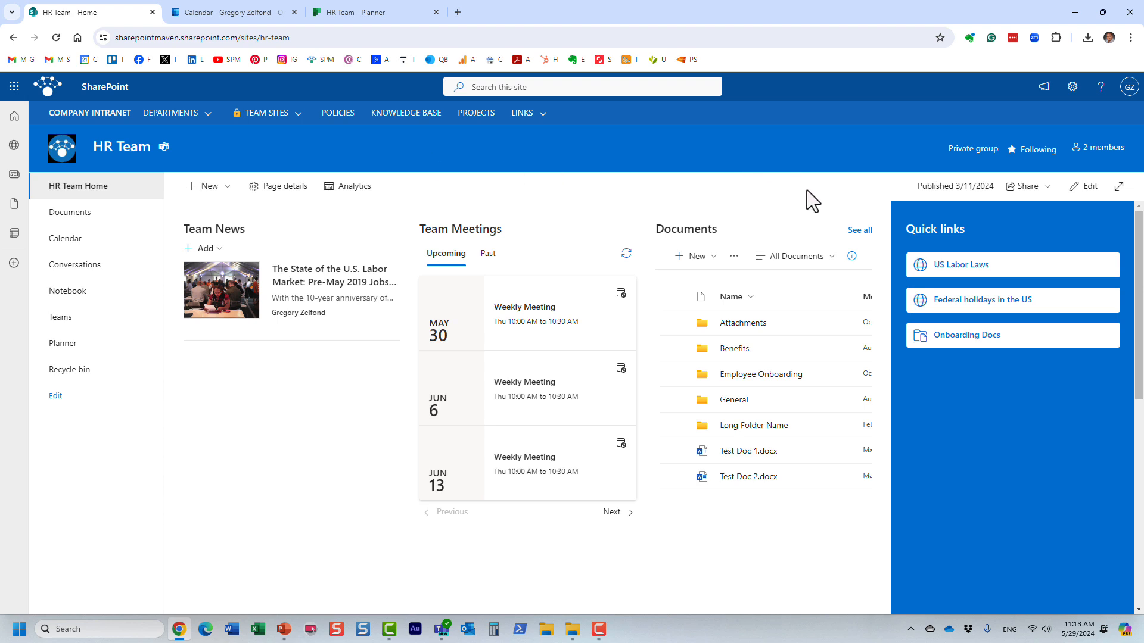
mouse_move(751, 520)
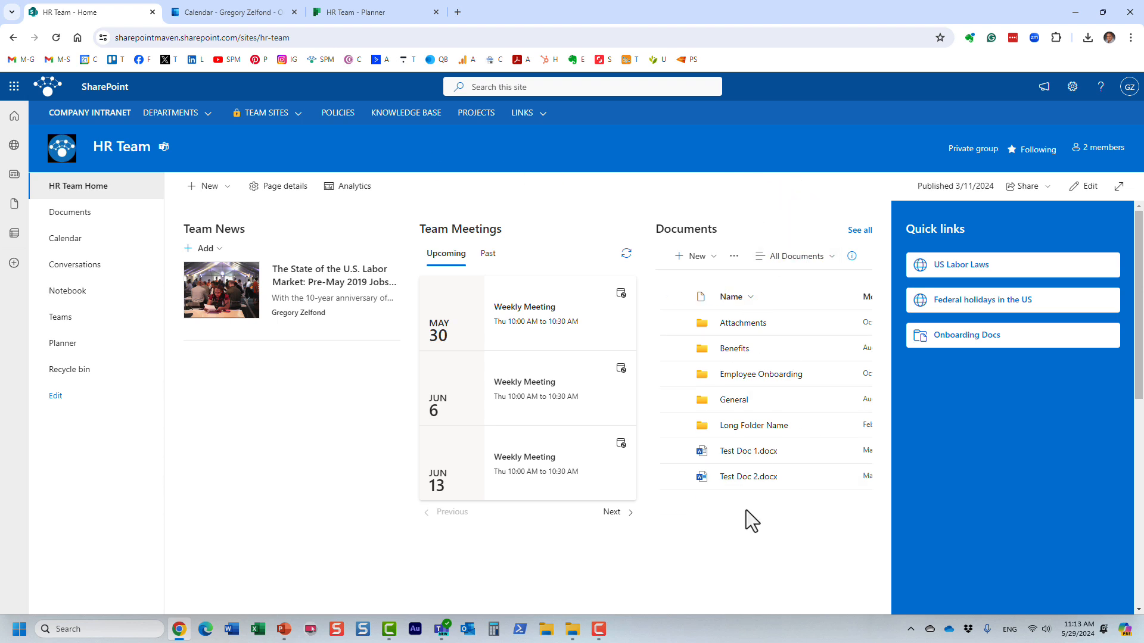
mouse_move(314, 236)
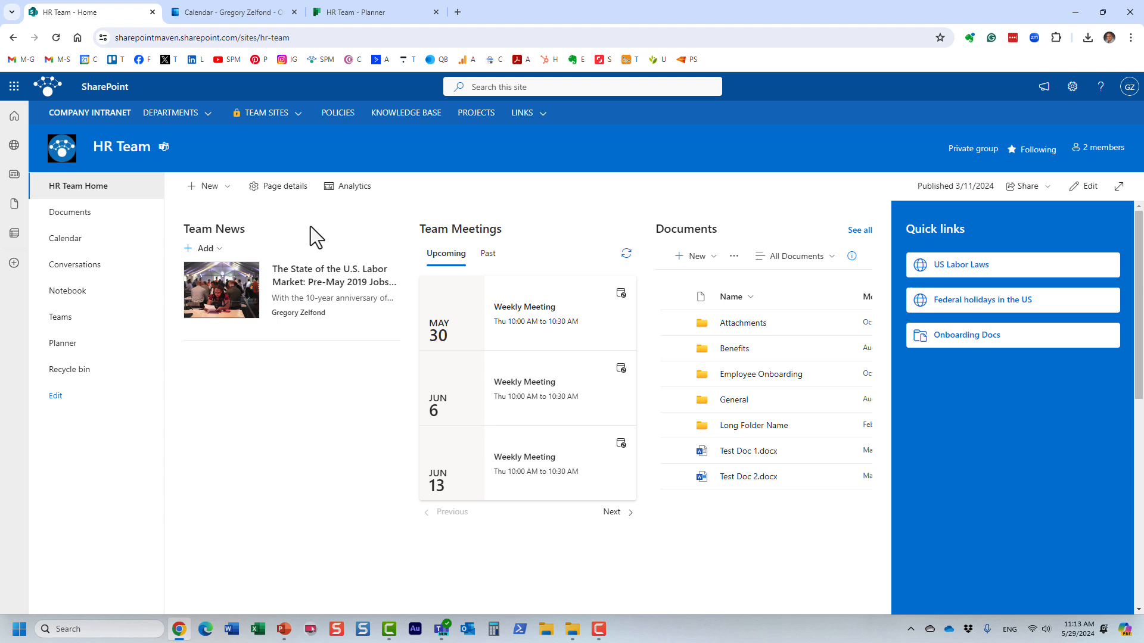
mouse_move(341, 396)
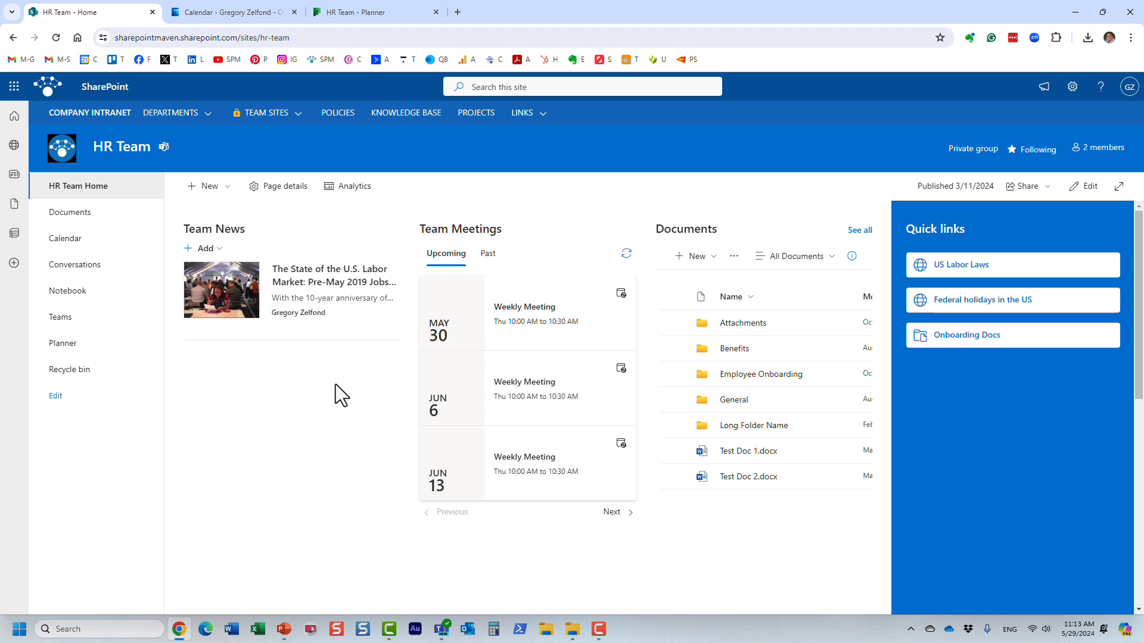
mouse_move(1102, 153)
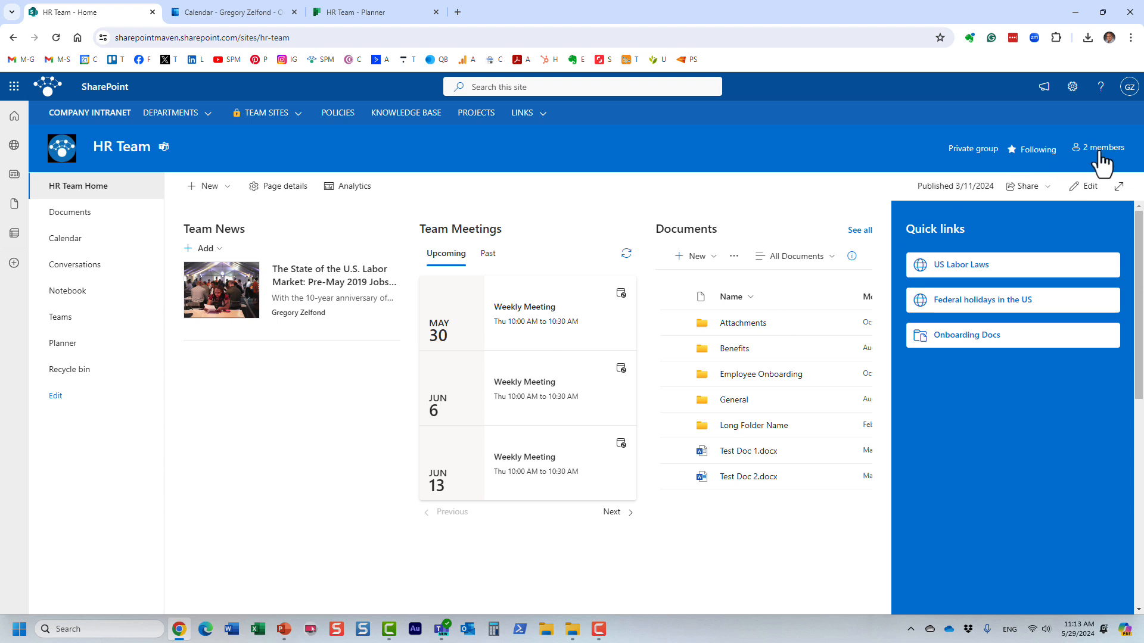
click(1102, 147)
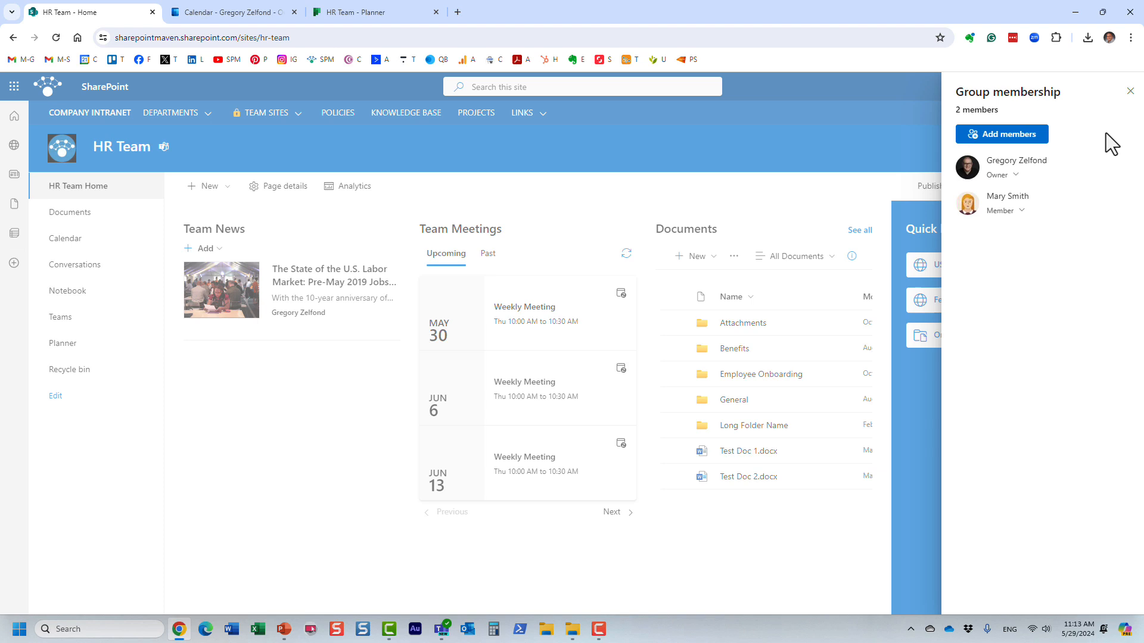
click(1134, 91)
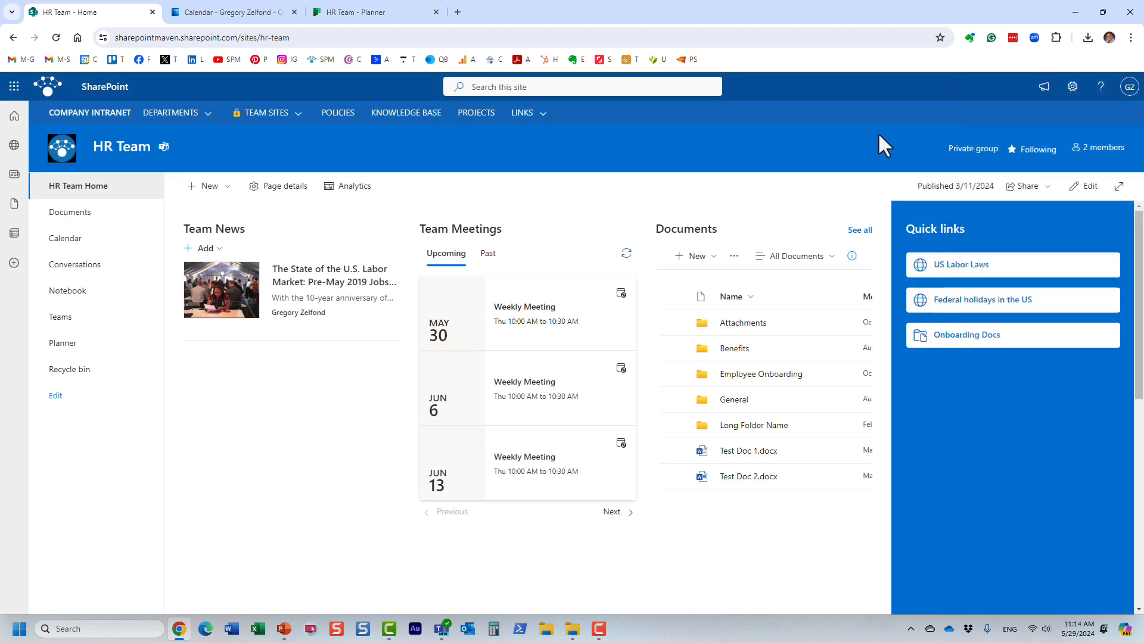
mouse_move(864, 140)
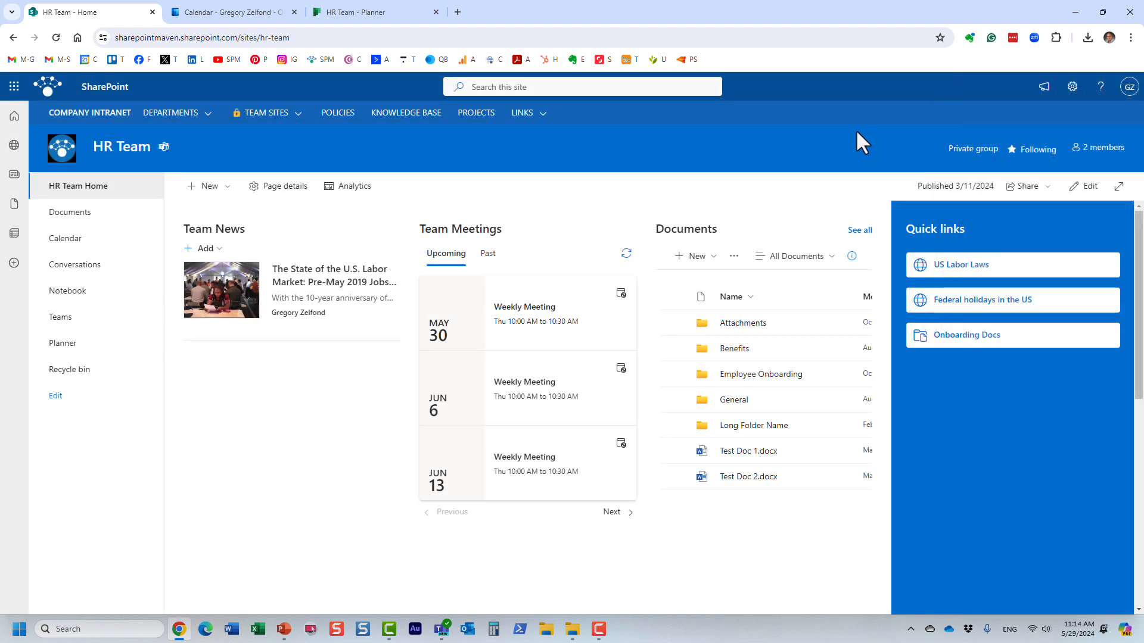
mouse_move(881, 157)
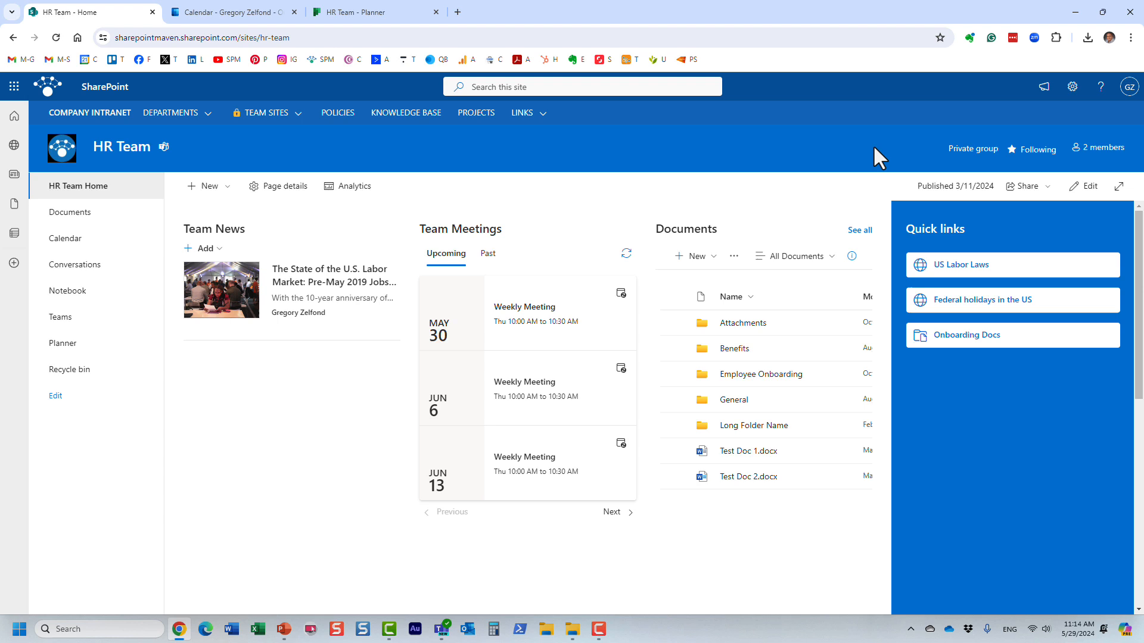
click(1096, 147)
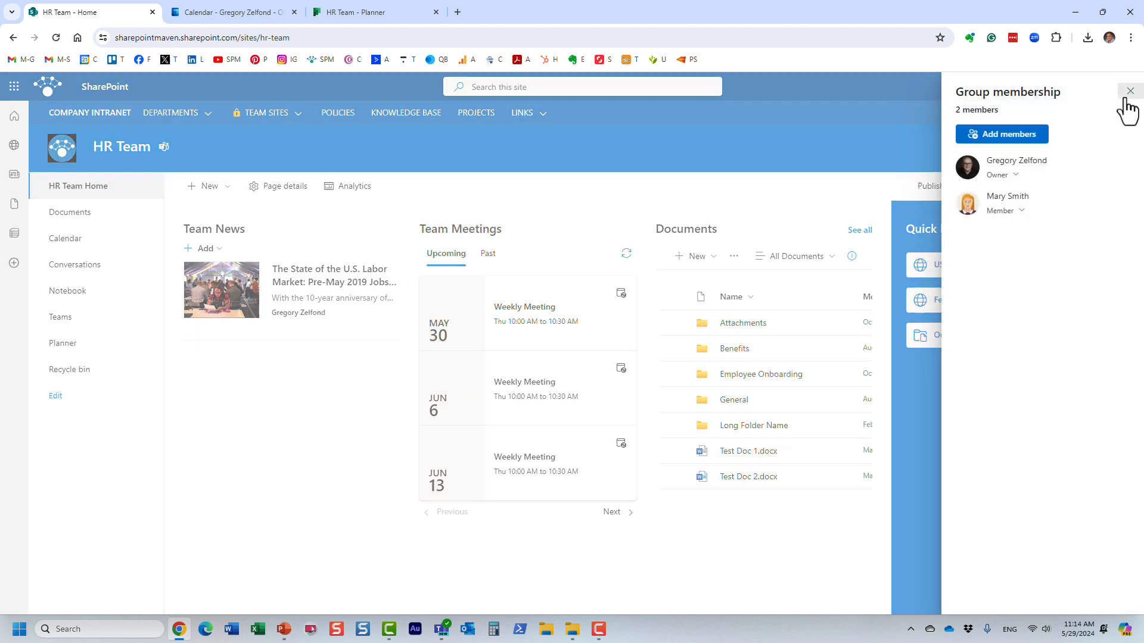
click(1130, 91)
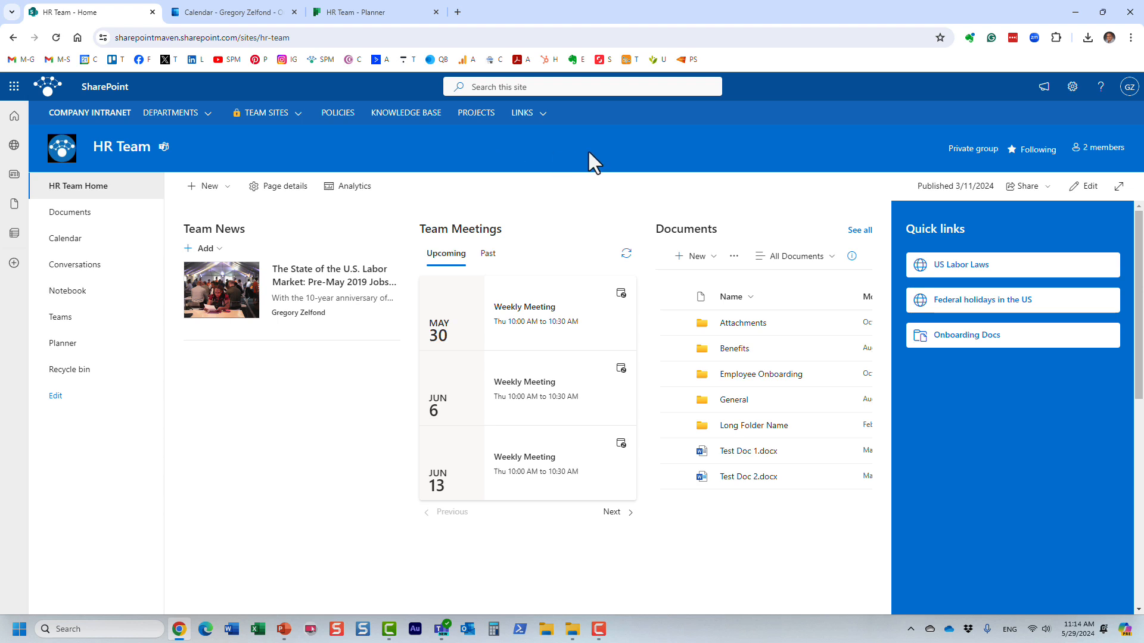
mouse_move(833, 162)
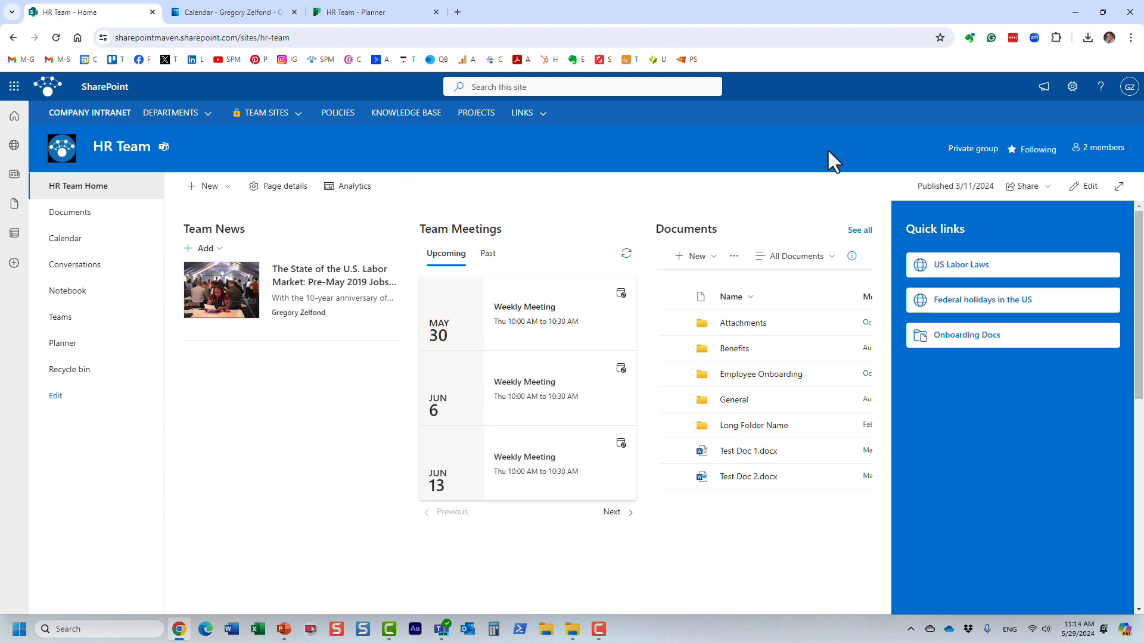
click(1098, 147)
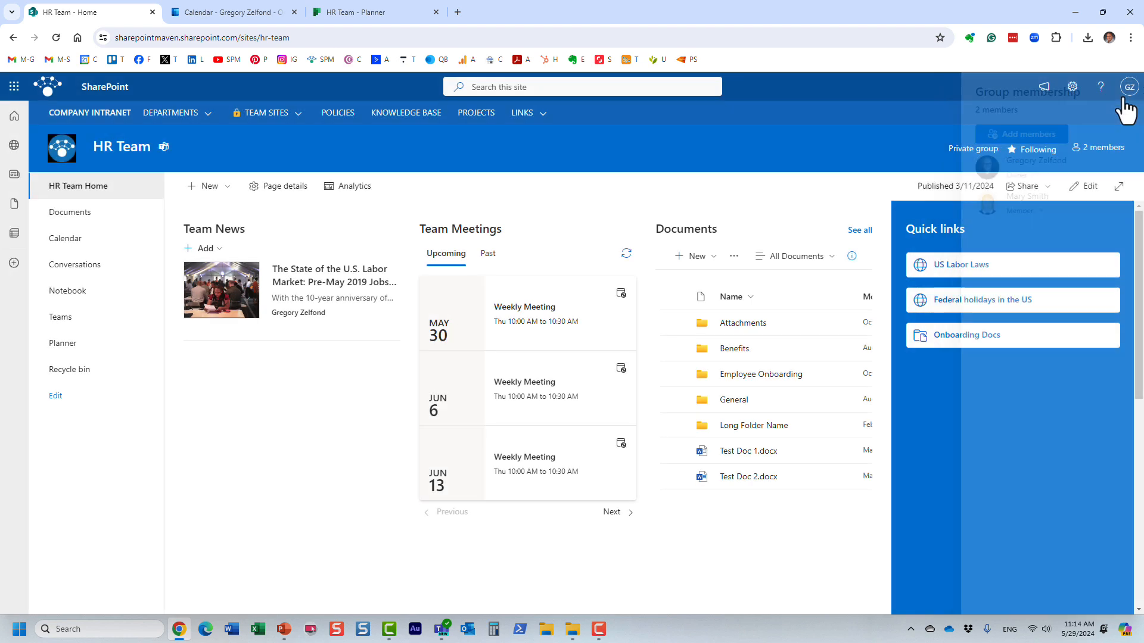
Step: Open Site permissions from the settings gear and expand the owners, members and visitors groups
click(1071, 85)
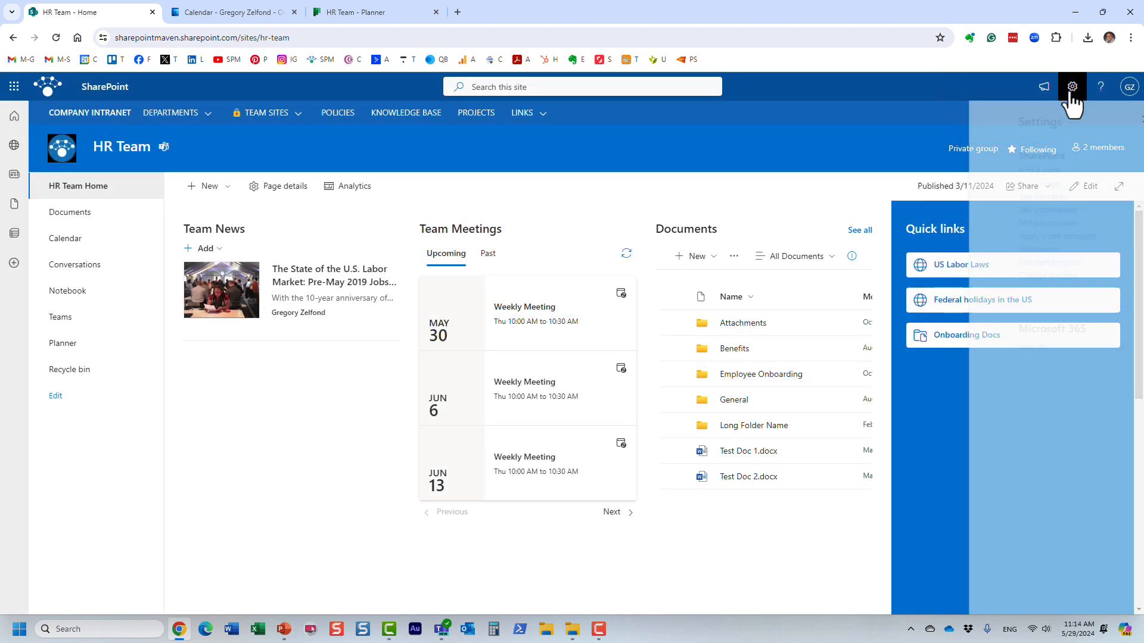
click(1072, 86)
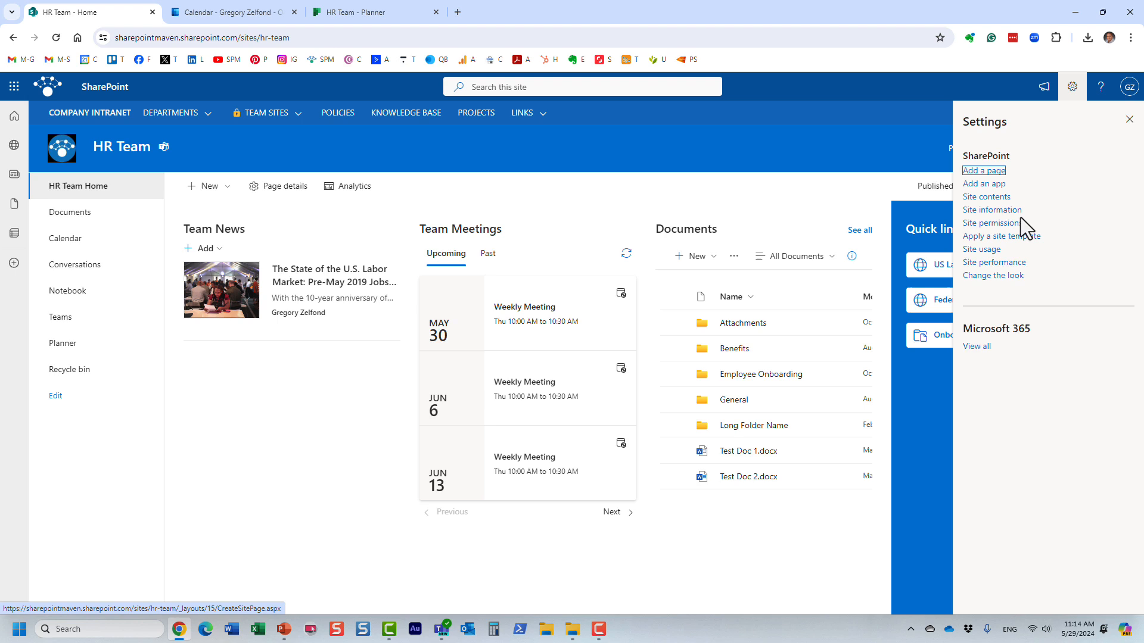
click(993, 222)
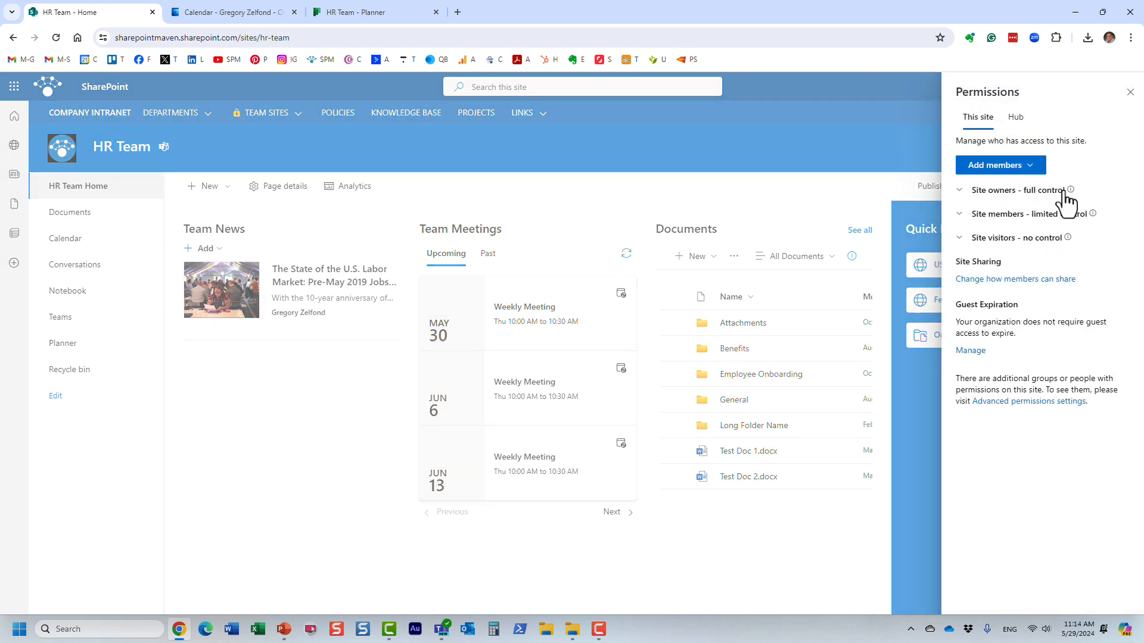
mouse_move(1062, 213)
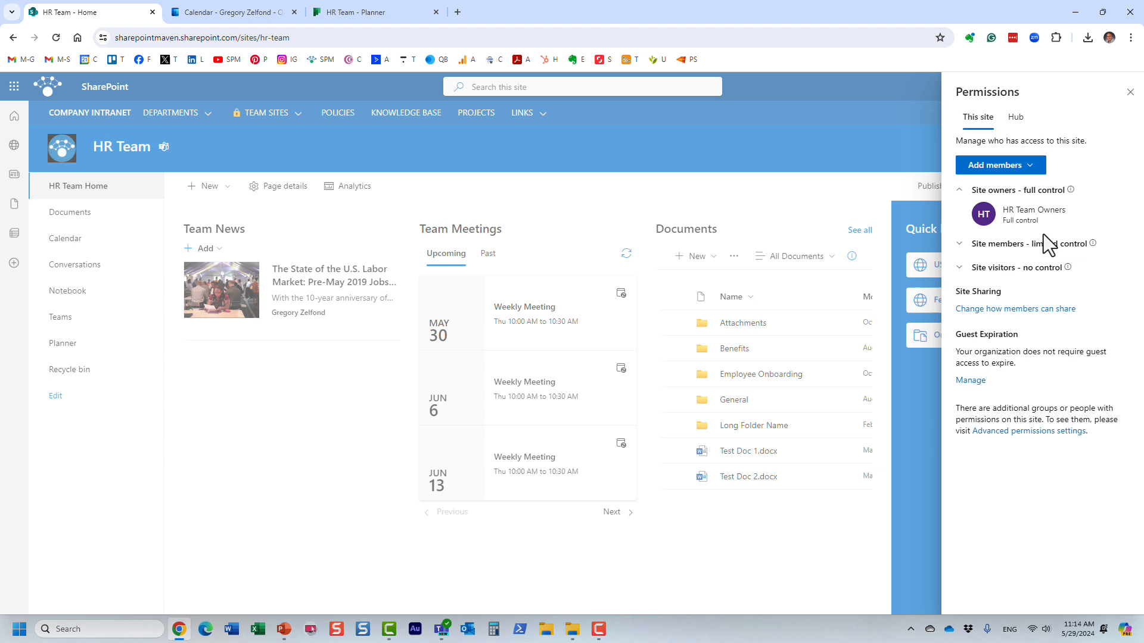
click(960, 243)
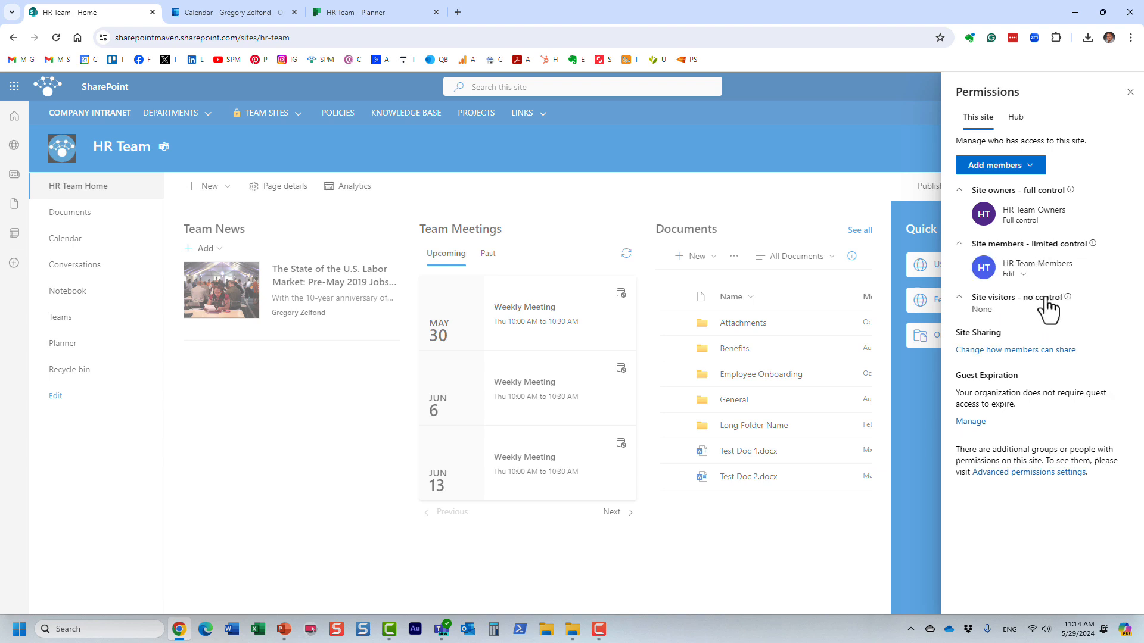
mouse_move(1008, 318)
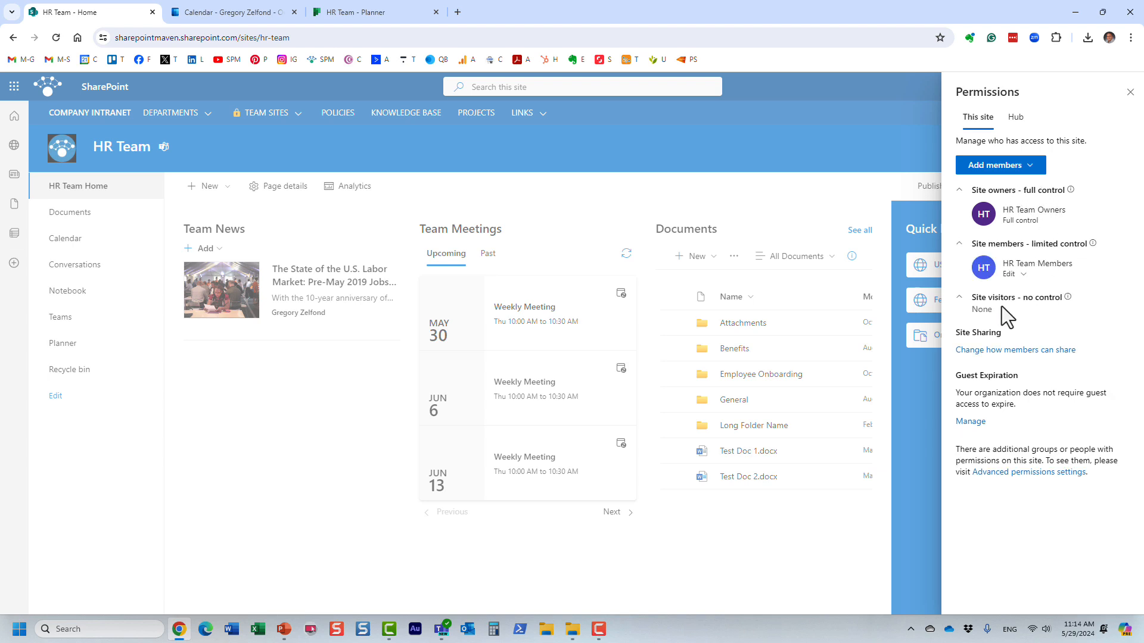
mouse_move(1033, 321)
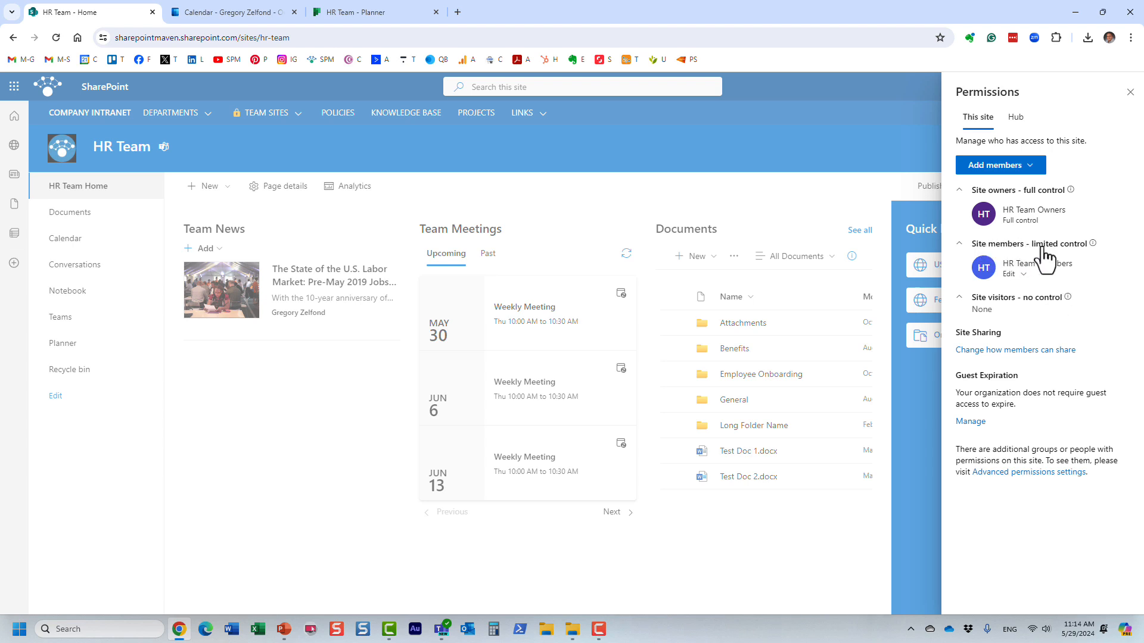
mouse_move(1030, 261)
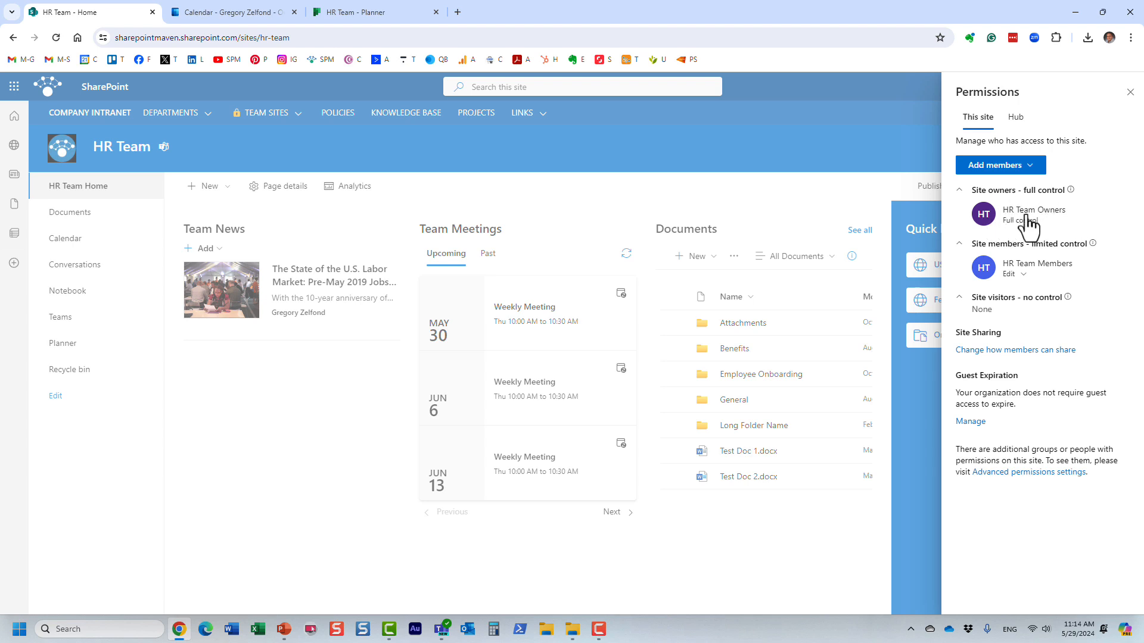
mouse_move(1018, 221)
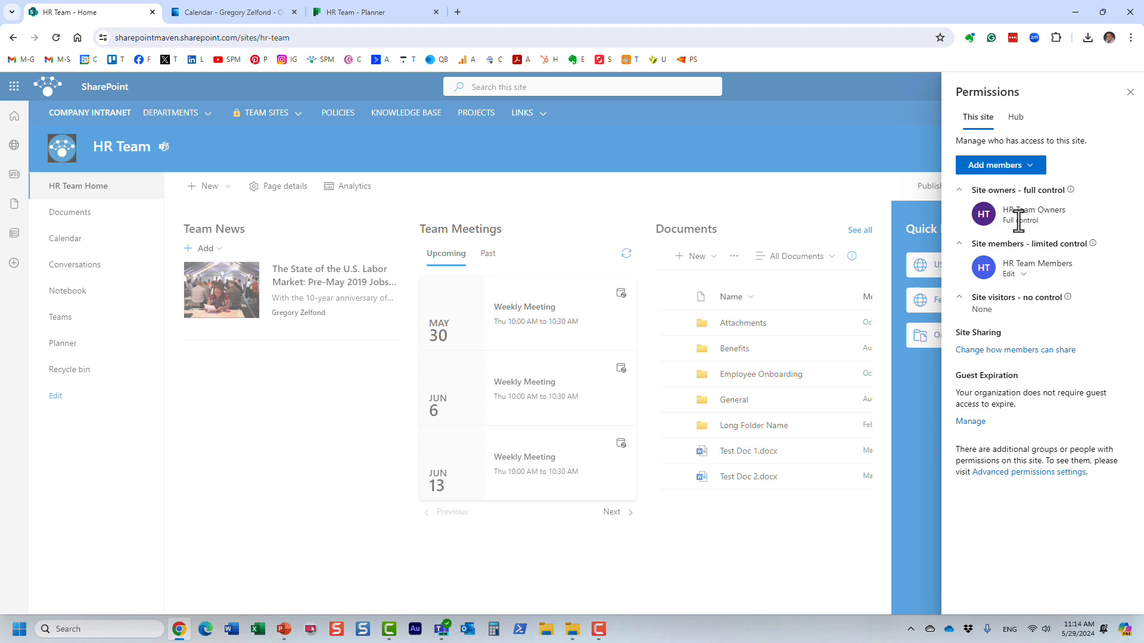
mouse_move(1029, 280)
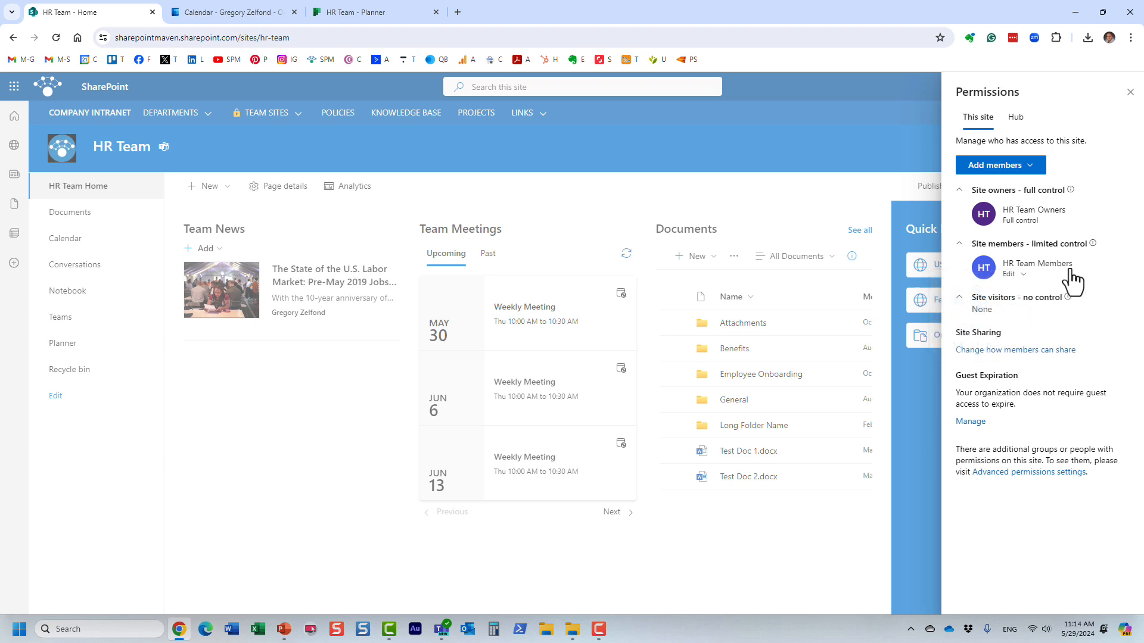
mouse_move(1036, 264)
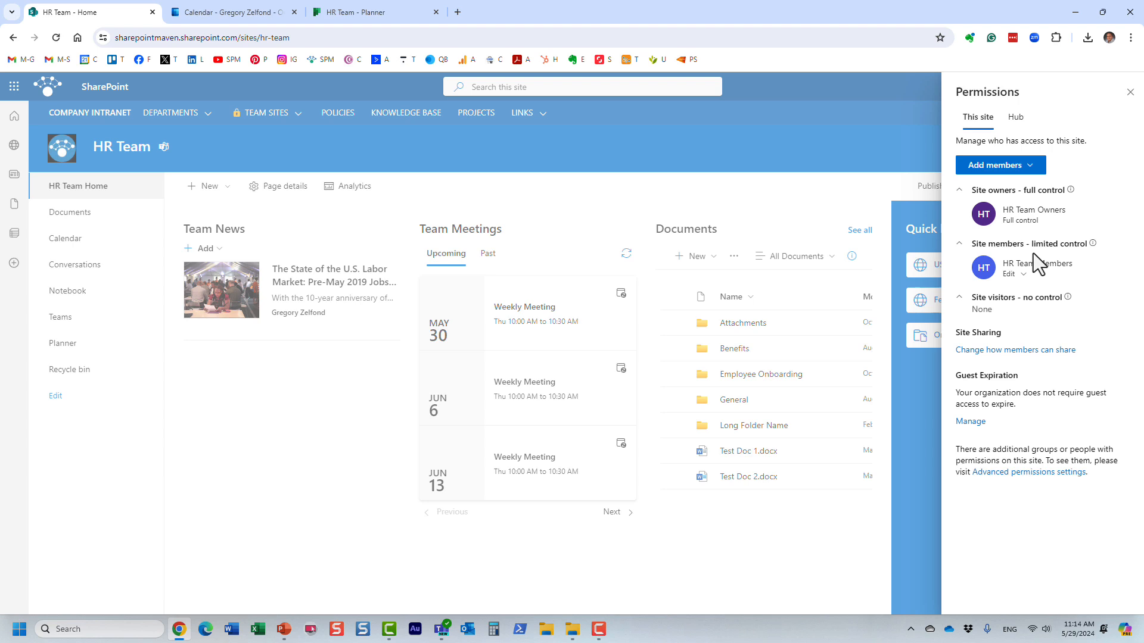
mouse_move(1040, 272)
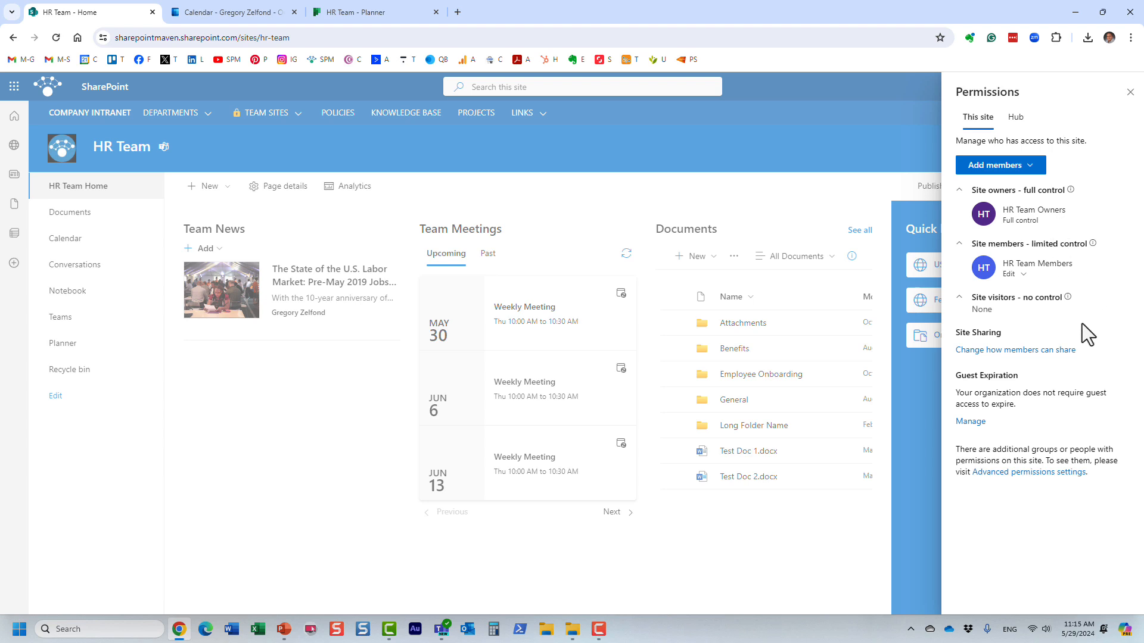
mouse_move(1066, 302)
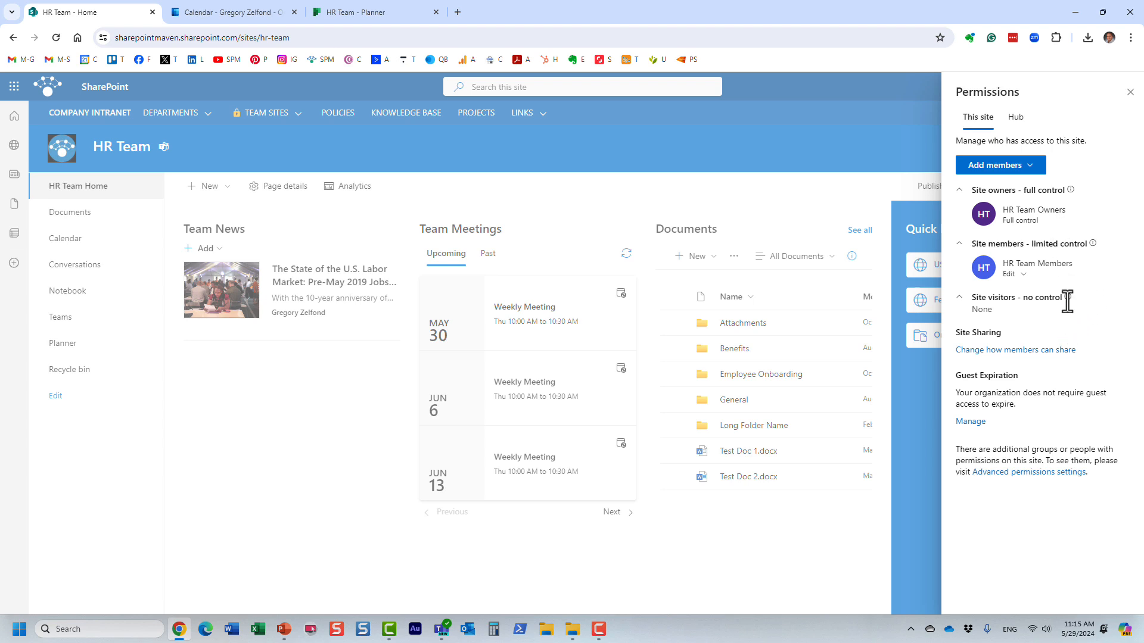
mouse_move(1004, 322)
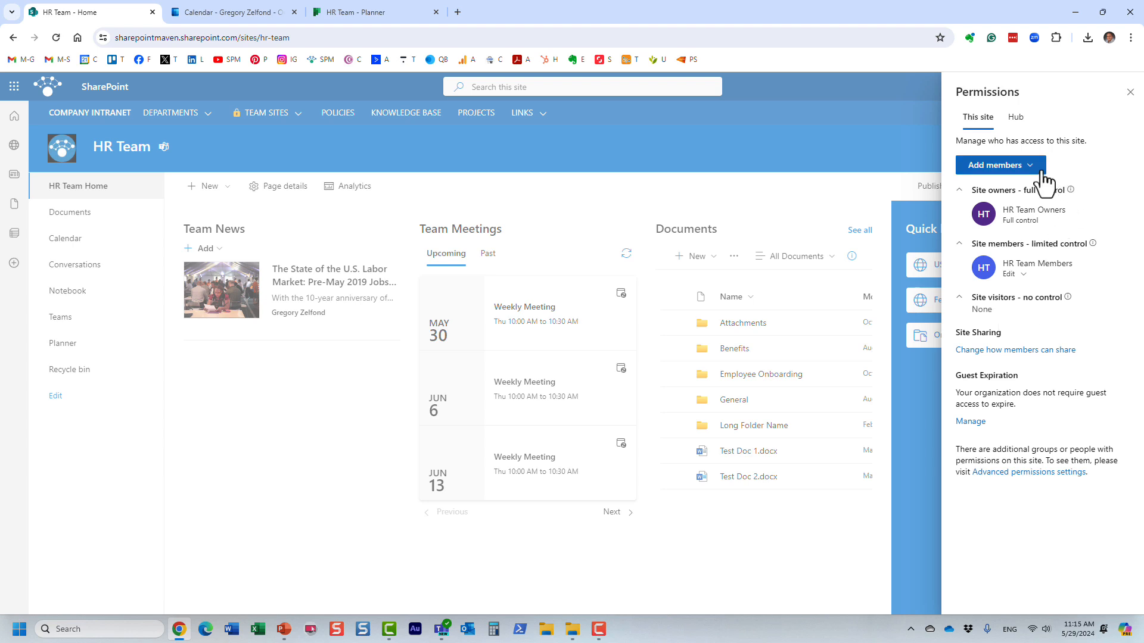
mouse_move(1004, 173)
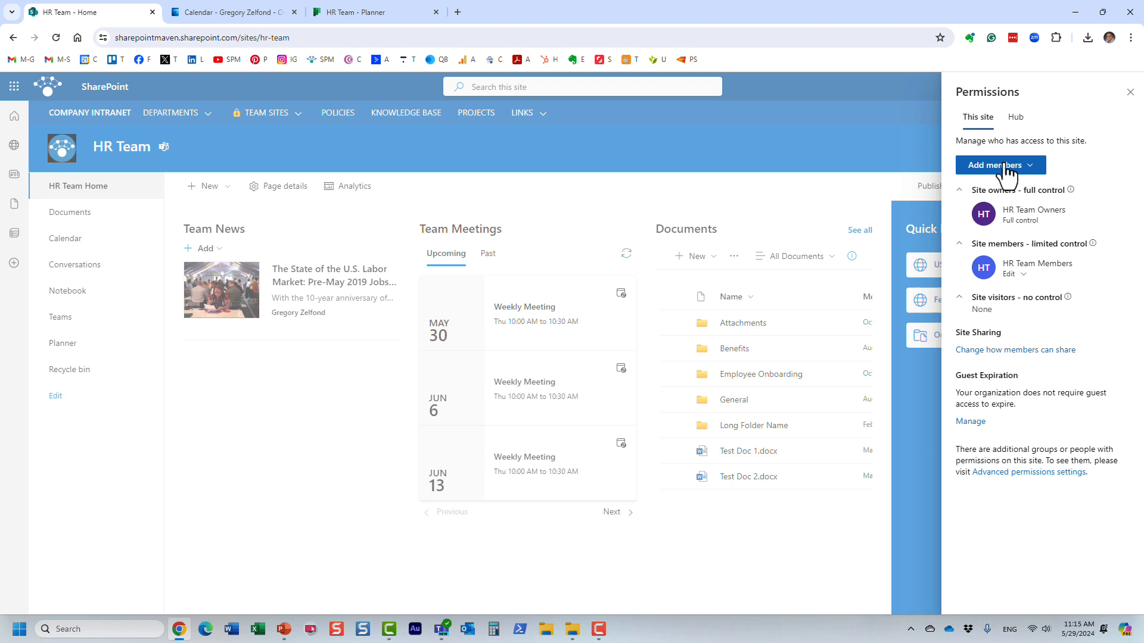
mouse_move(1036, 181)
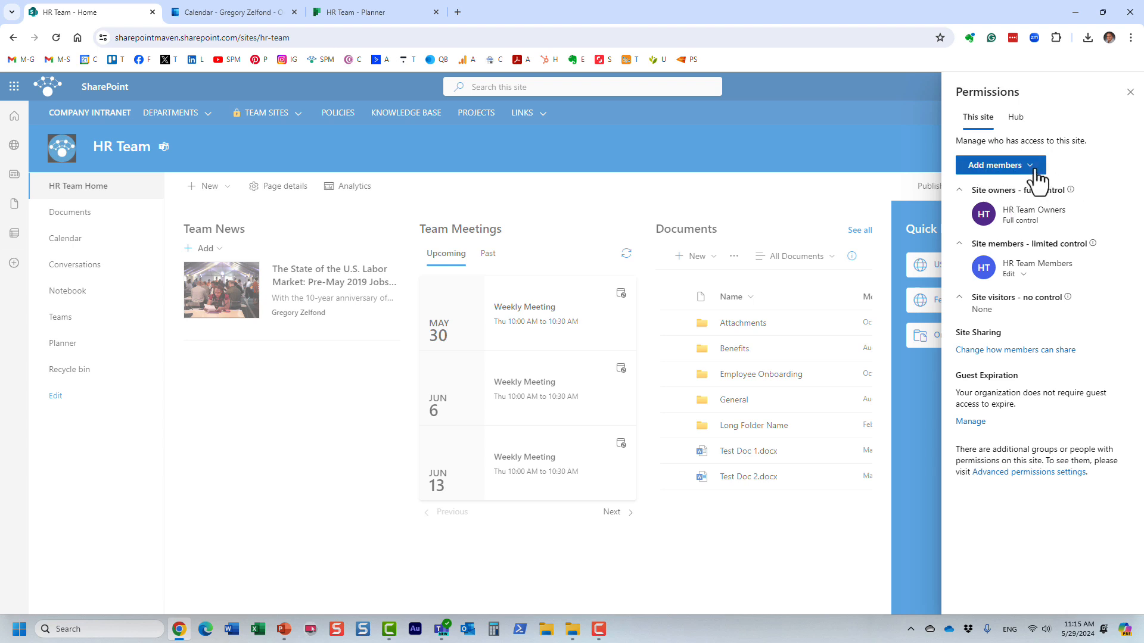
Step: Open the Add members dropdown showing 'Add members to group' and 'Share site only'
click(1000, 165)
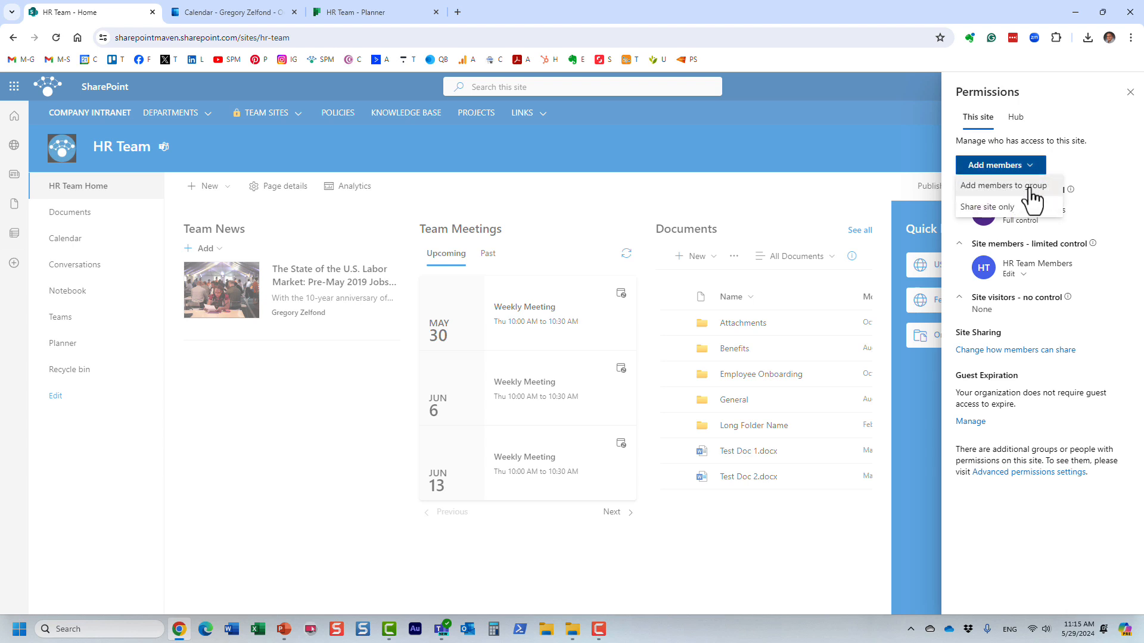
mouse_move(997, 198)
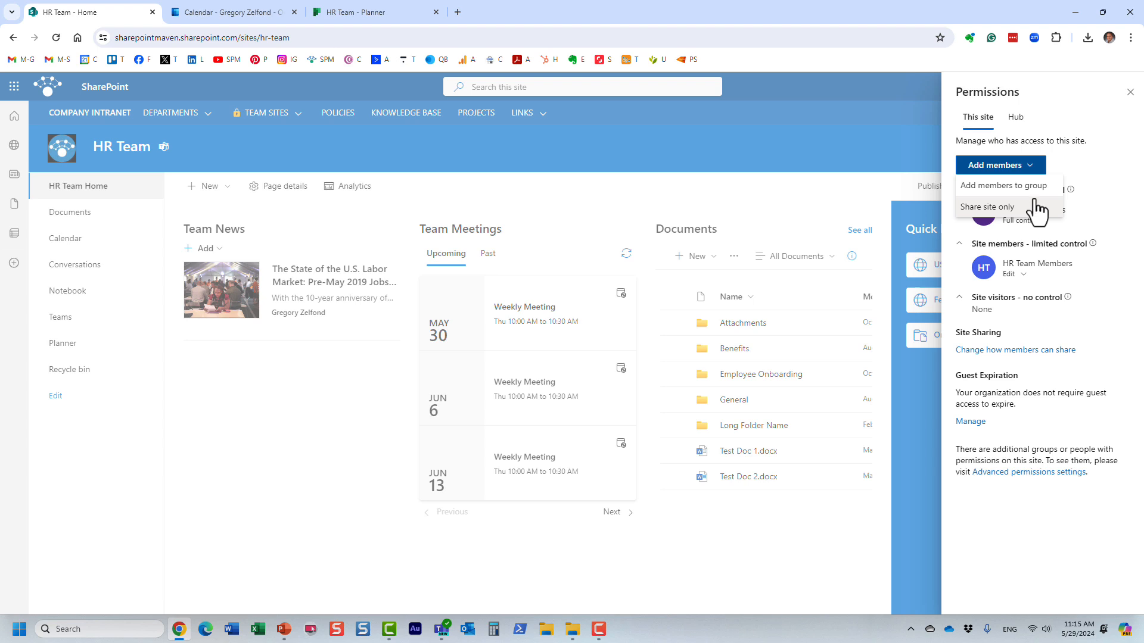
mouse_move(1003, 185)
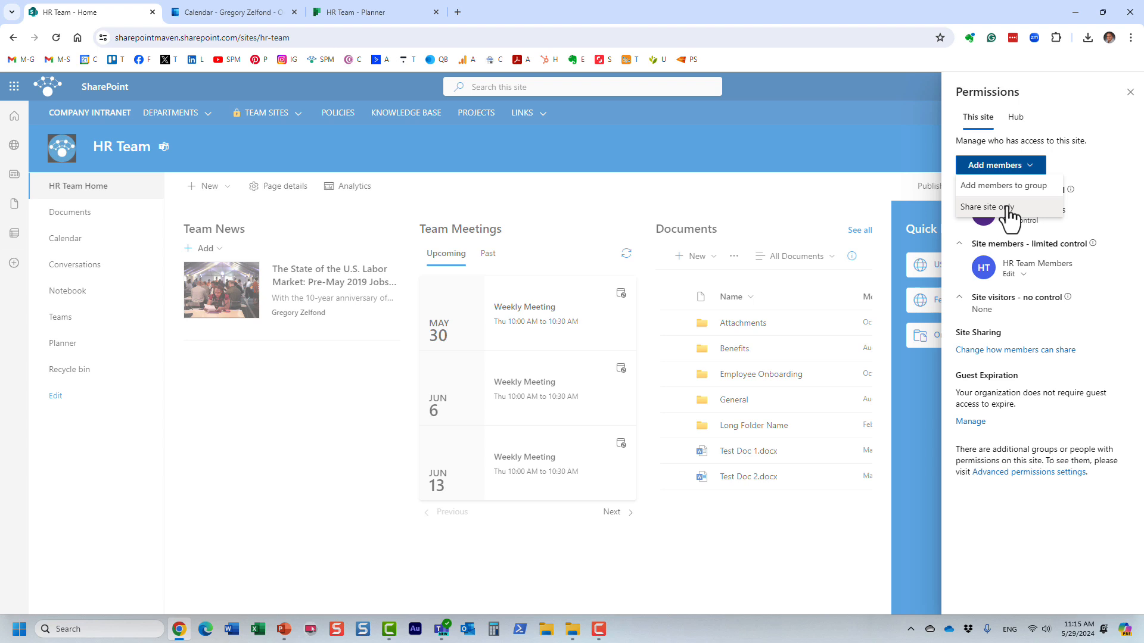
Step: Share the site only with John Smith at Read access, without an invitation email
click(985, 207)
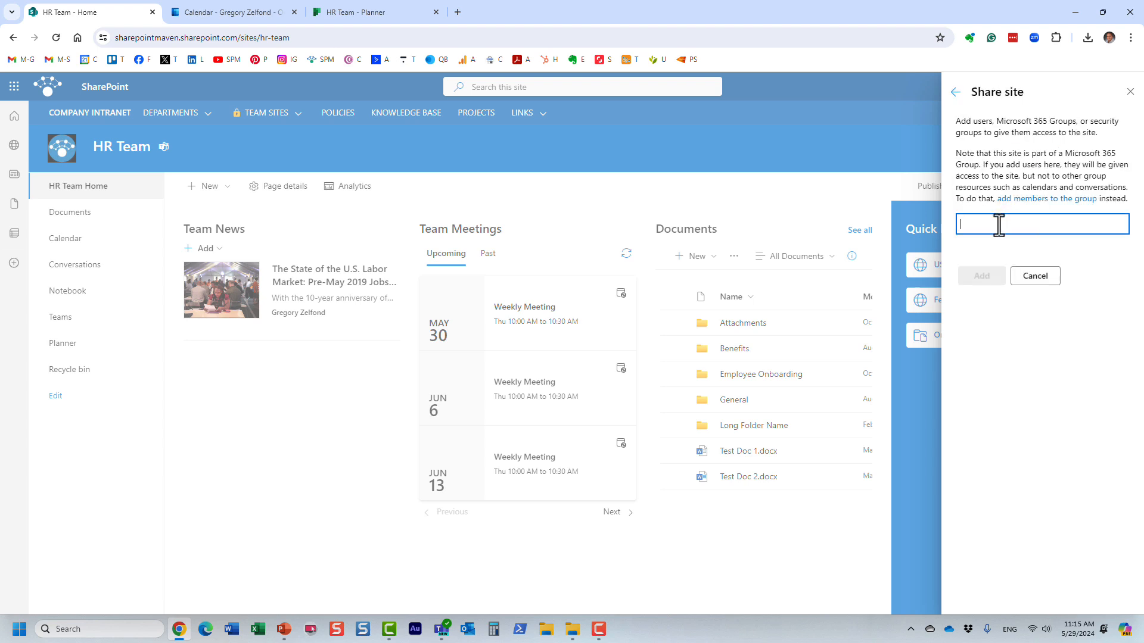
text(john)
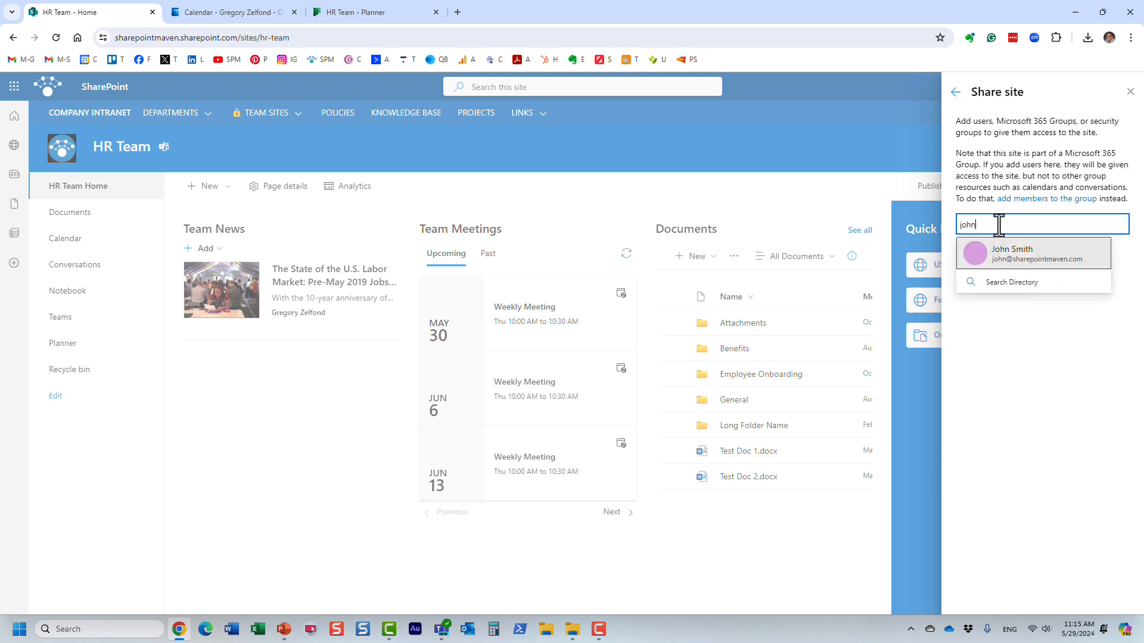
click(1010, 253)
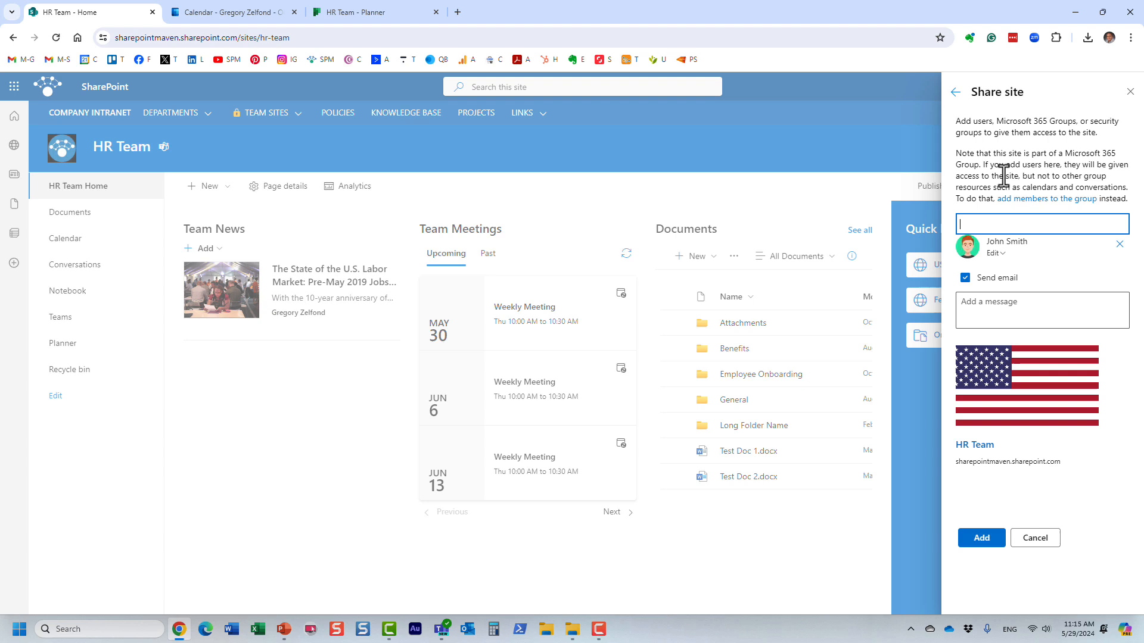
mouse_move(1025, 168)
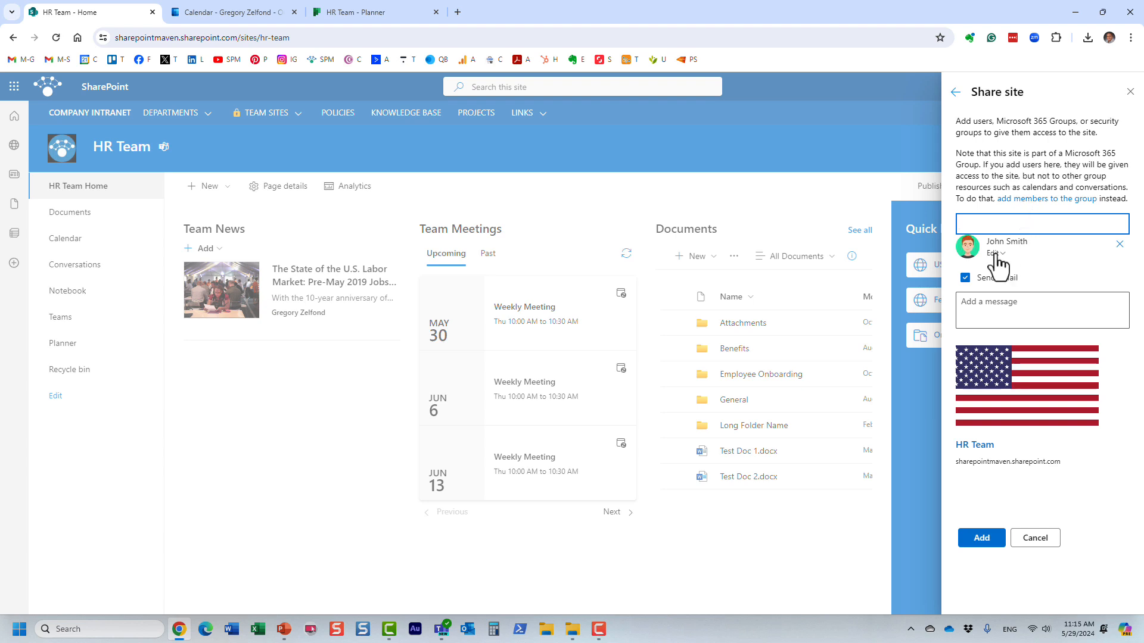
click(995, 253)
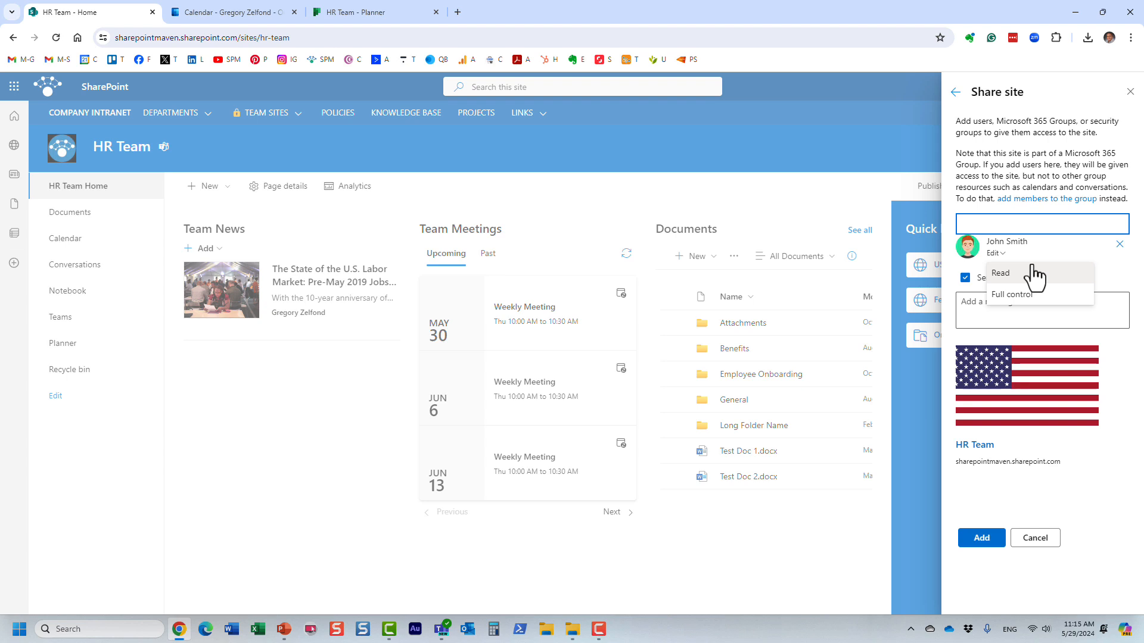
click(1001, 273)
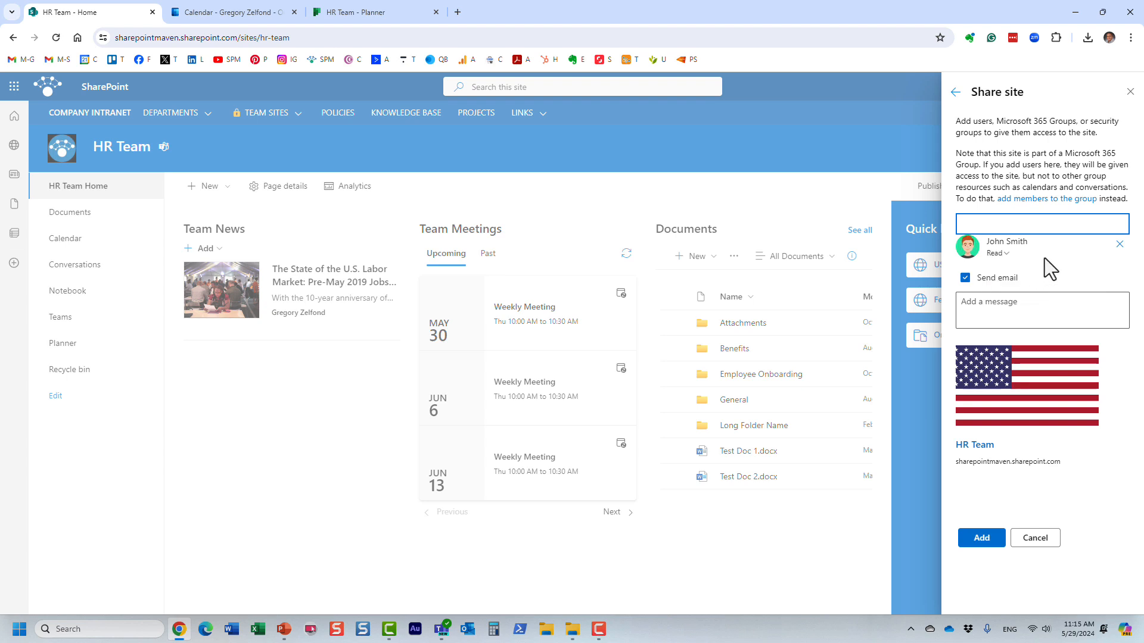
click(998, 253)
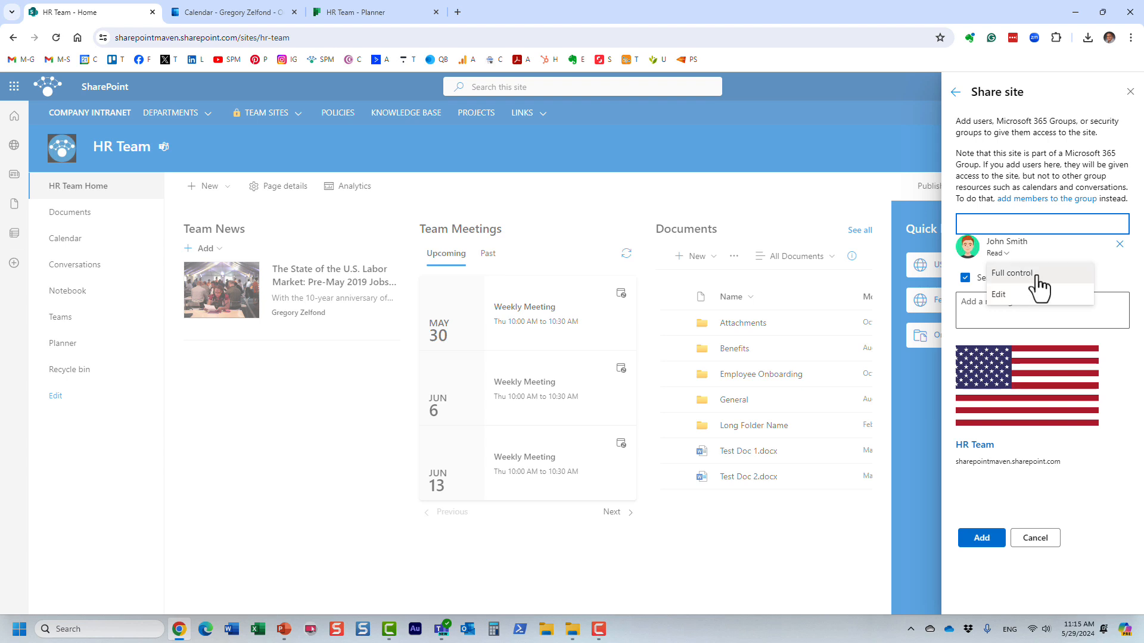
mouse_move(1021, 280)
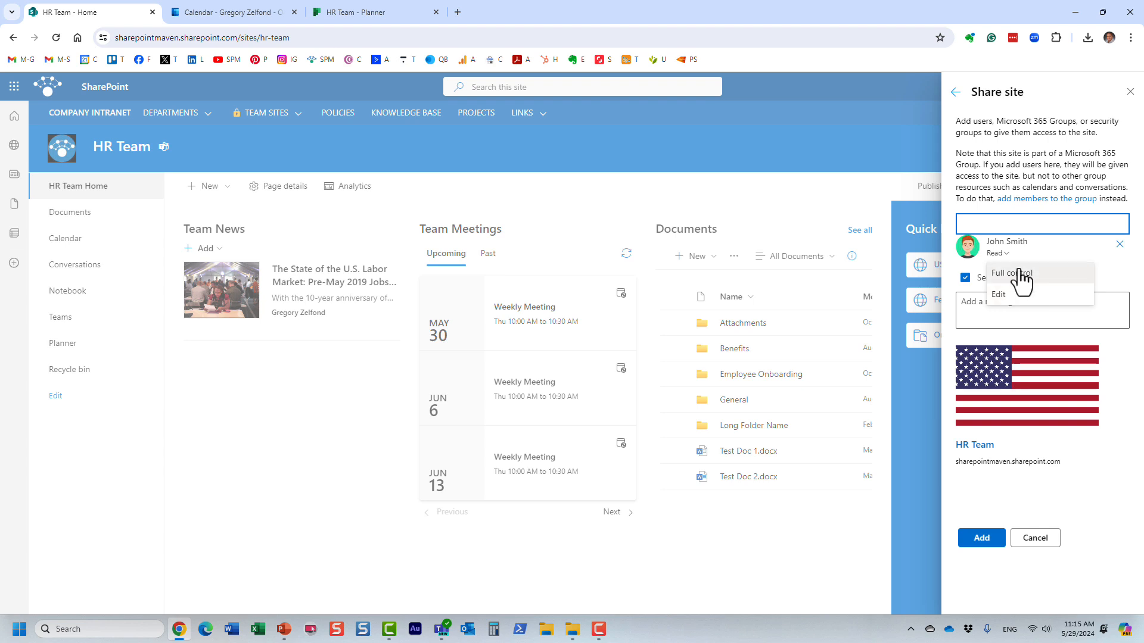
click(987, 278)
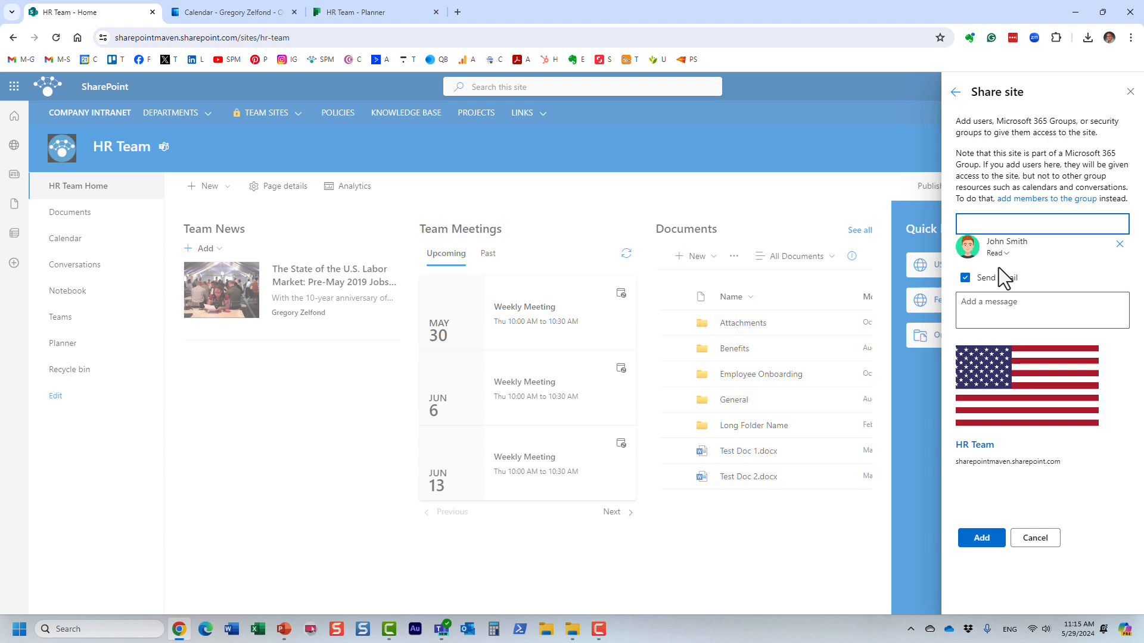
click(964, 278)
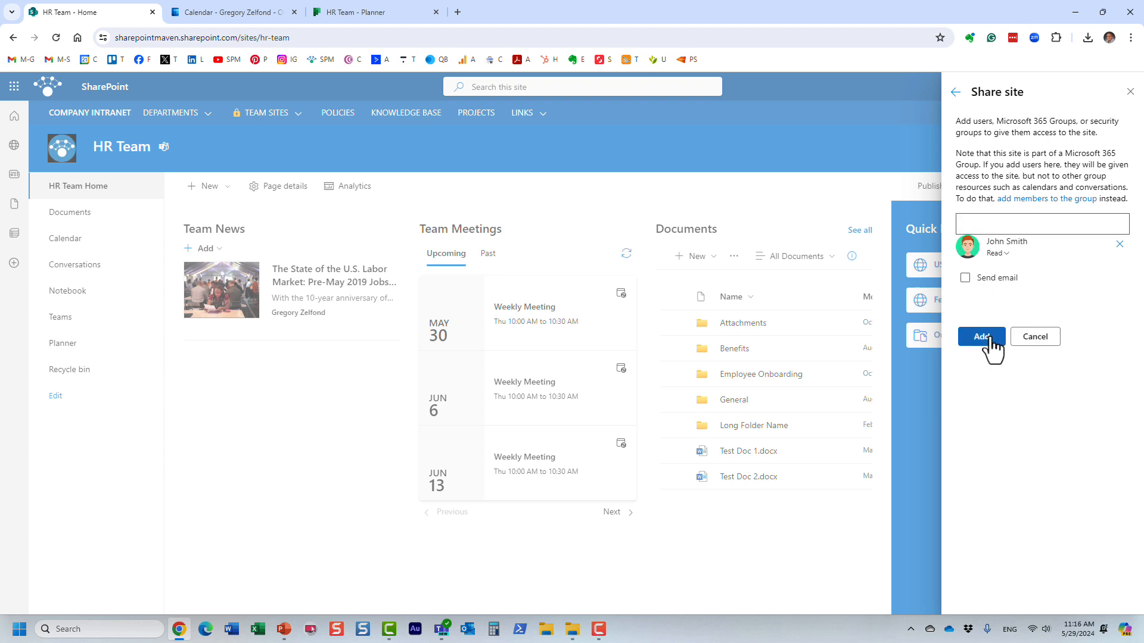
click(955, 91)
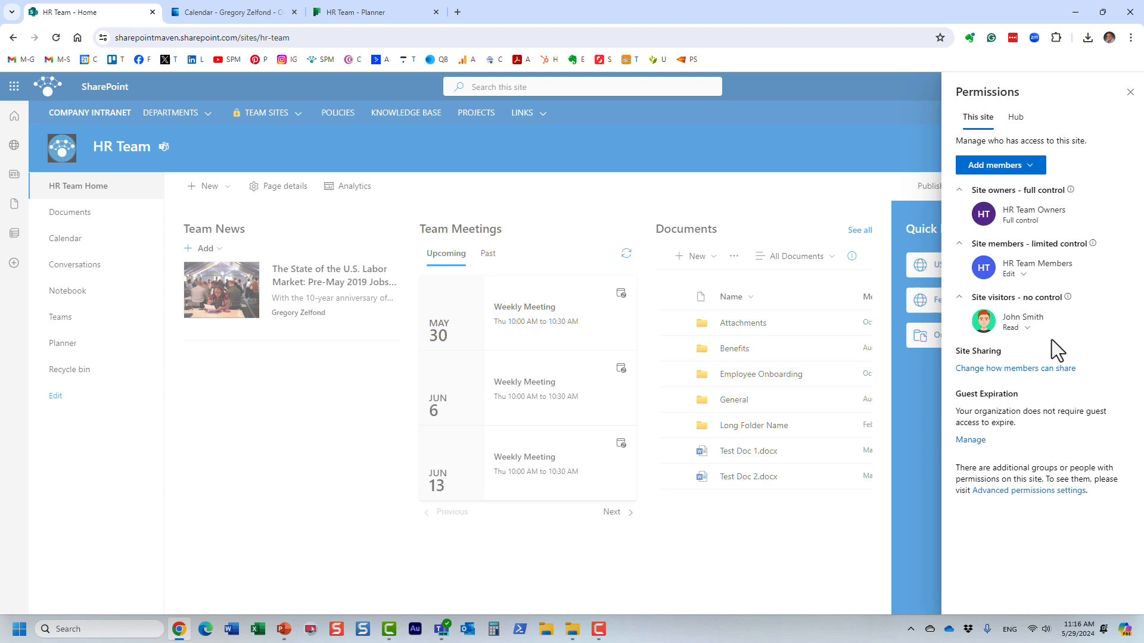
mouse_move(1047, 328)
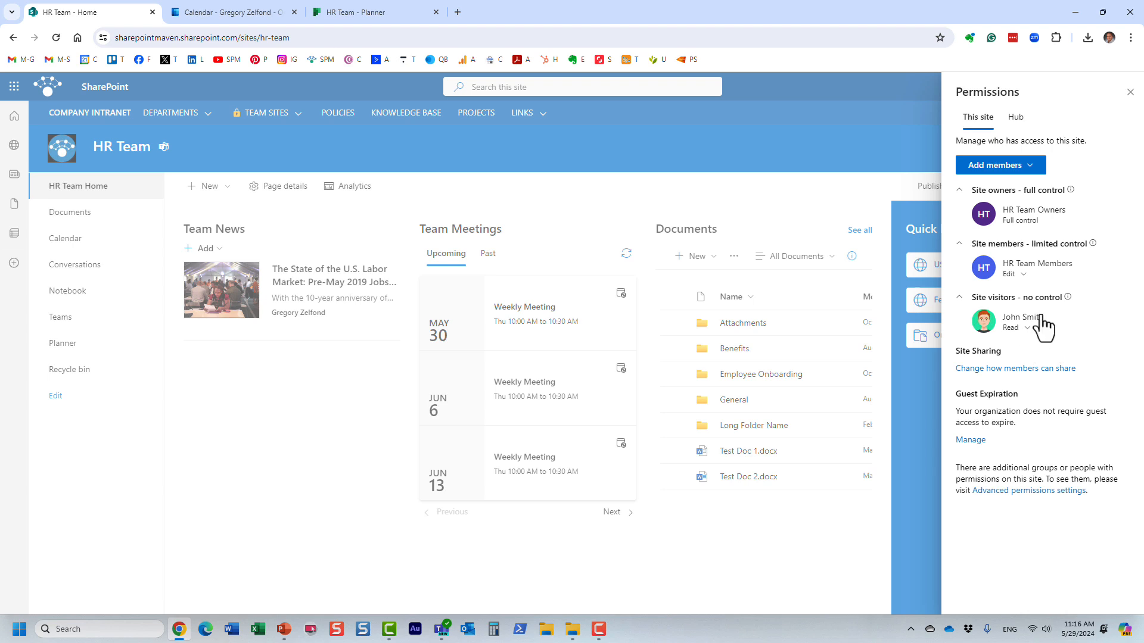
mouse_move(1051, 329)
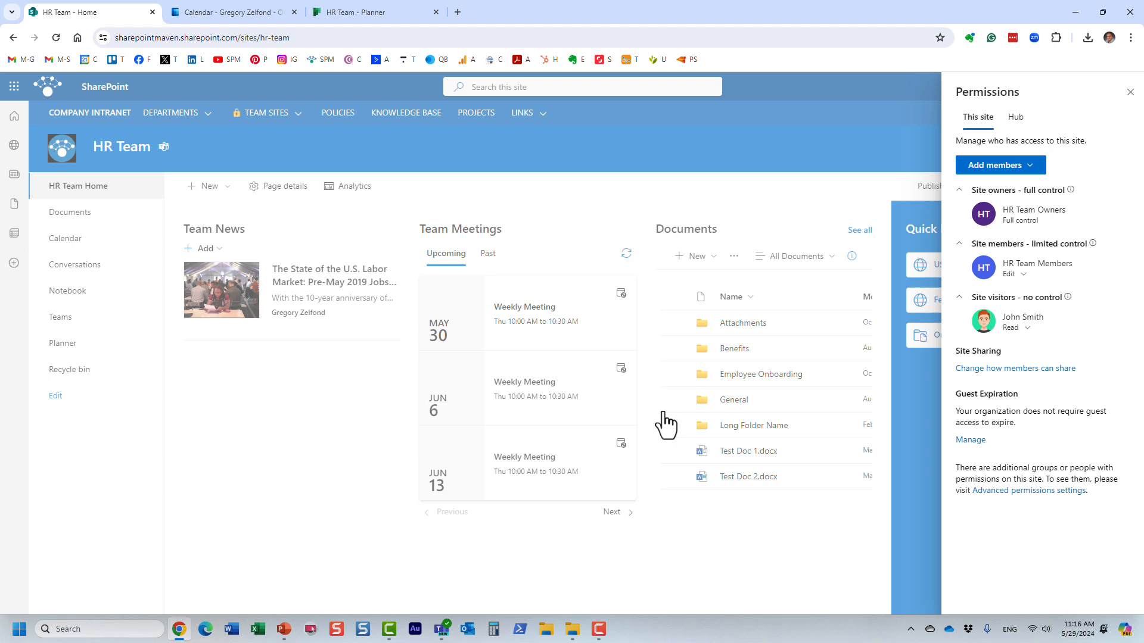
mouse_move(1056, 280)
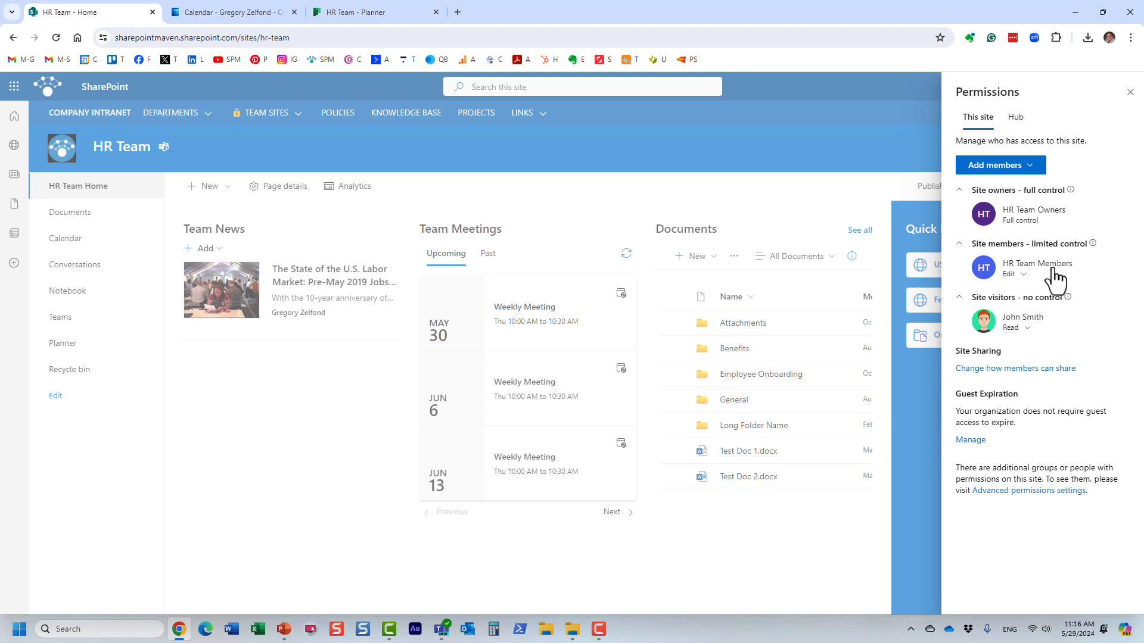
mouse_move(1011, 291)
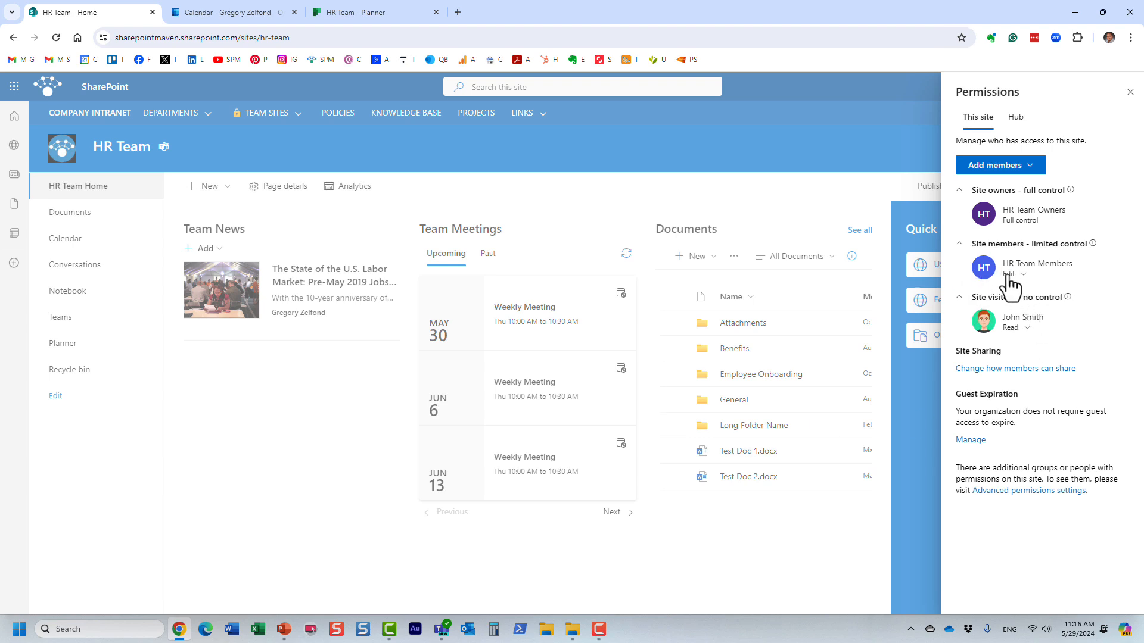
mouse_move(1011, 270)
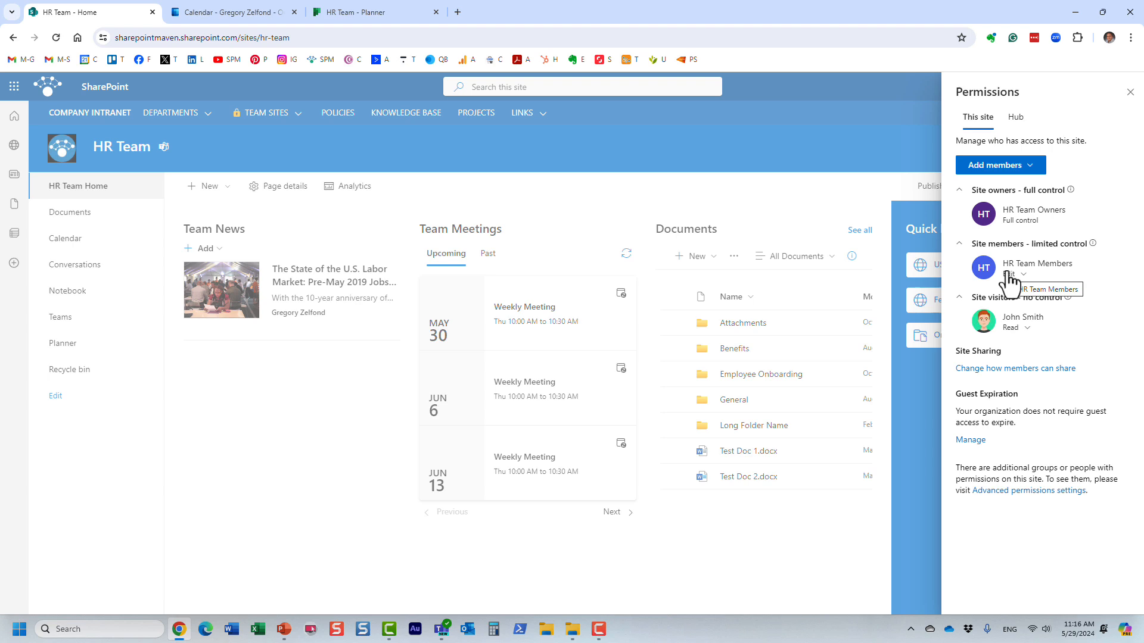
mouse_move(1030, 212)
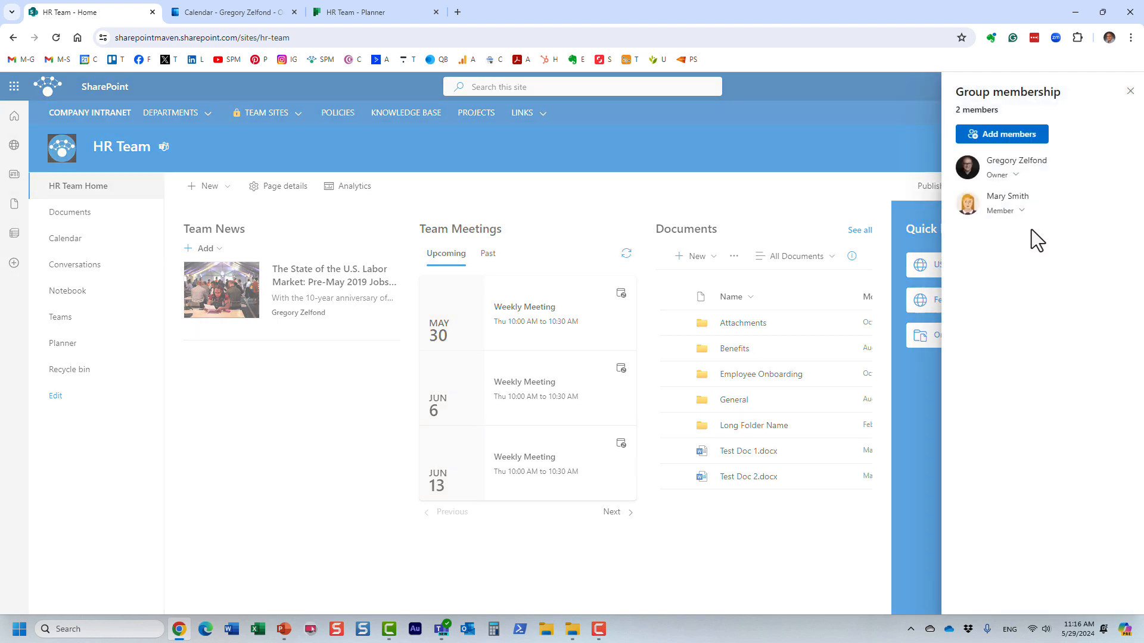
mouse_move(1056, 231)
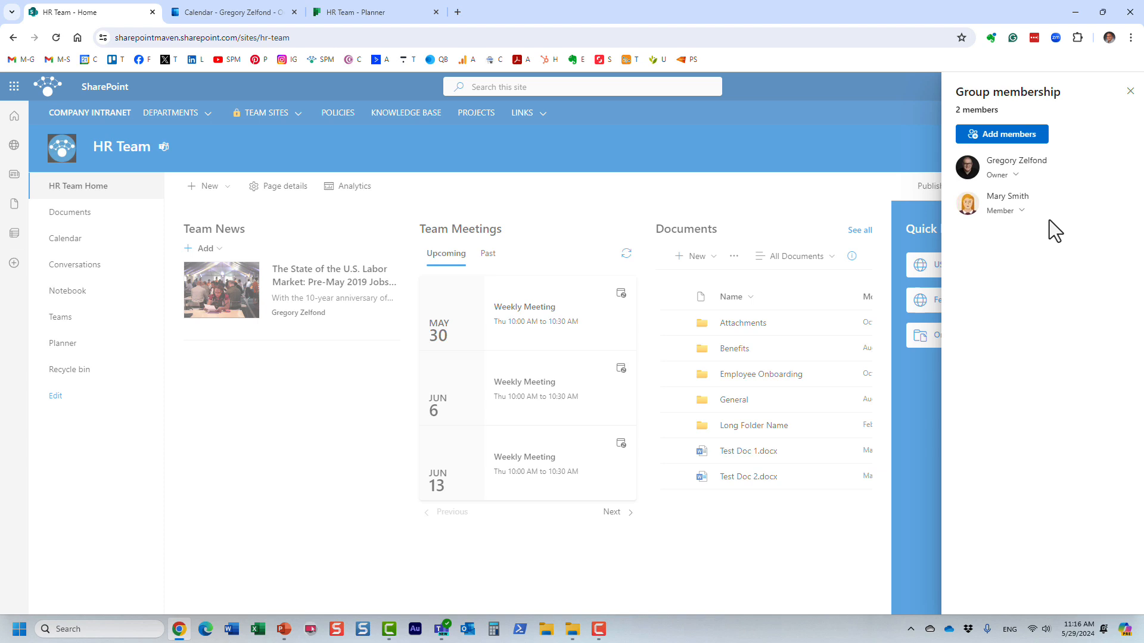
mouse_move(1127, 139)
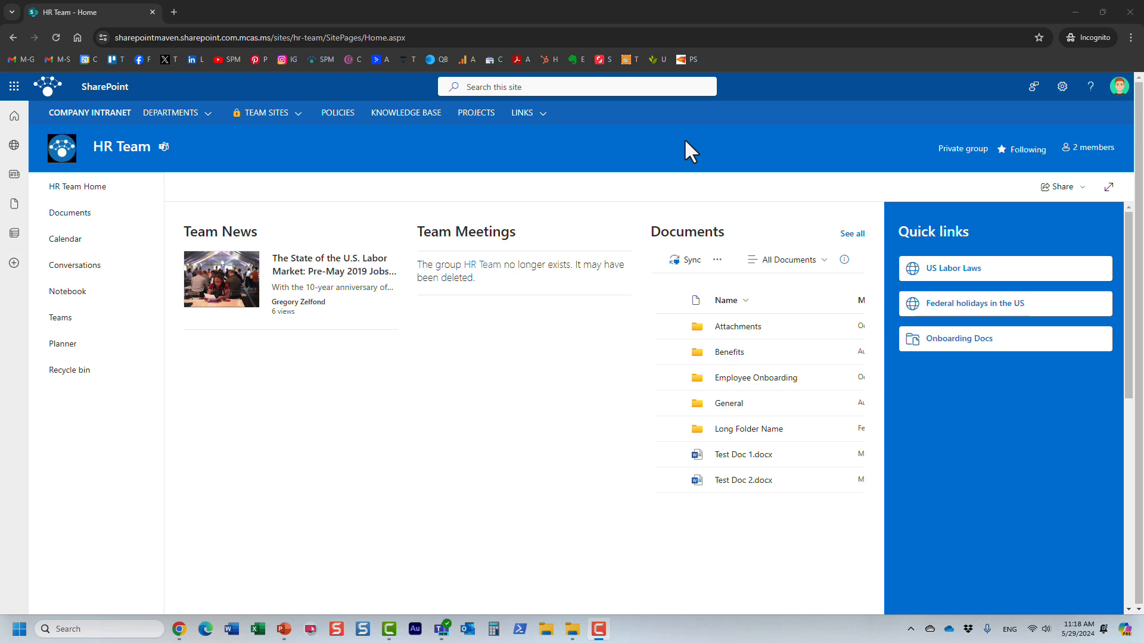
mouse_move(868, 167)
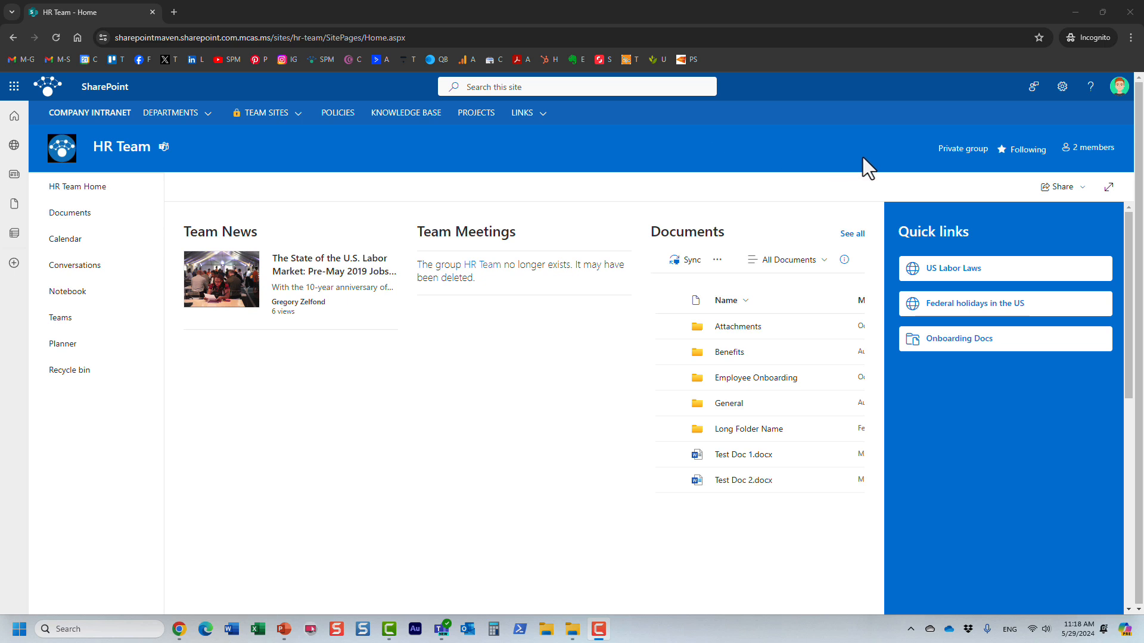
click(1120, 85)
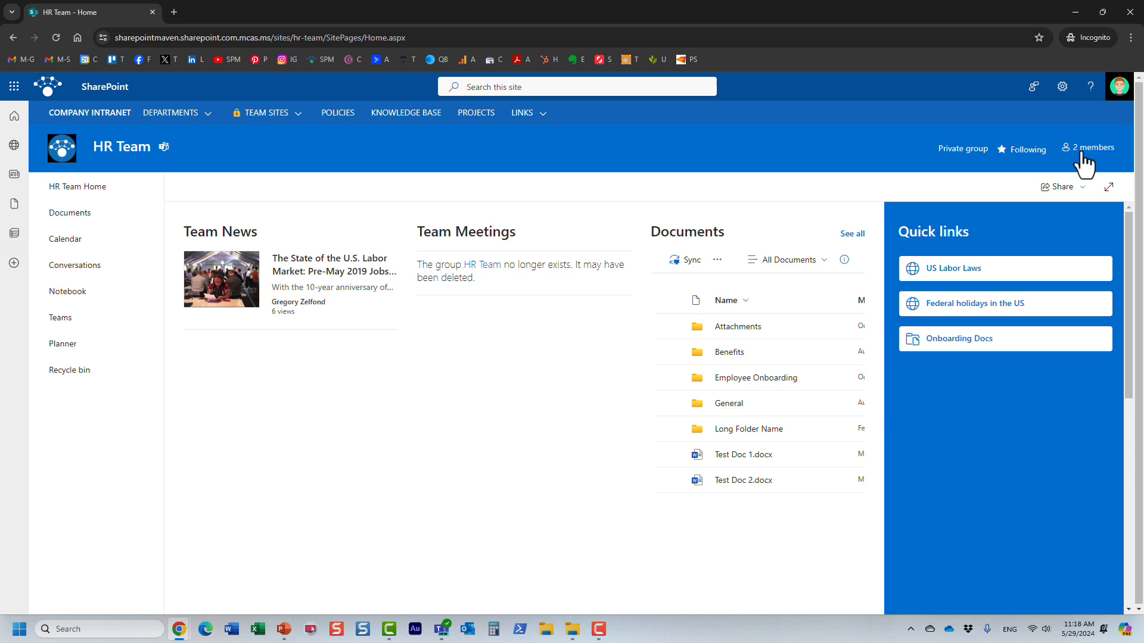
click(1089, 147)
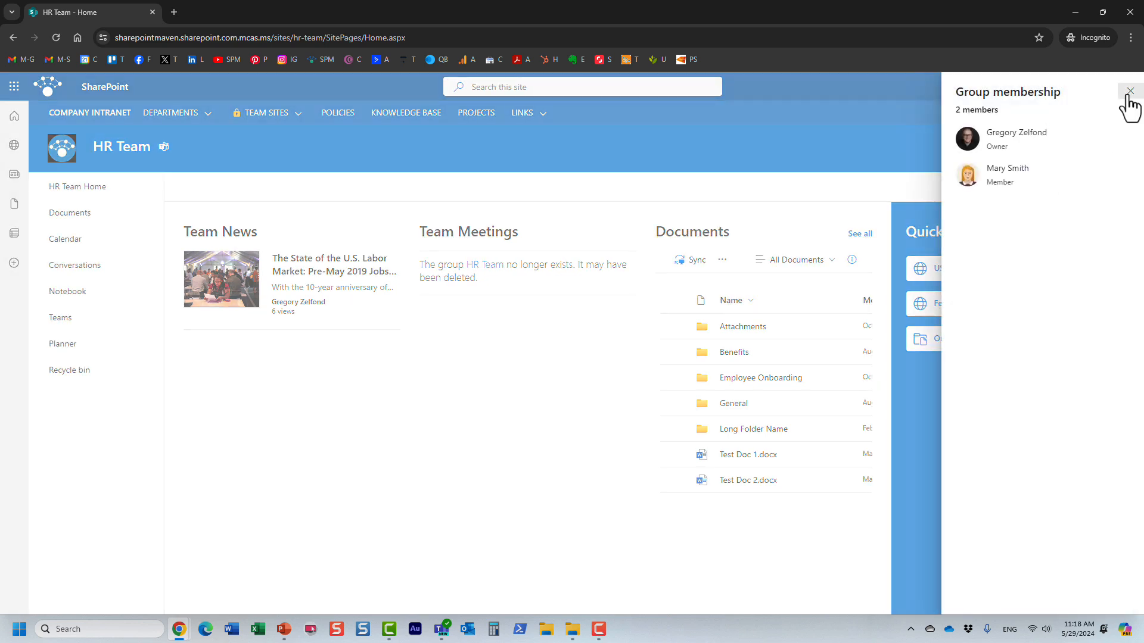
click(1130, 91)
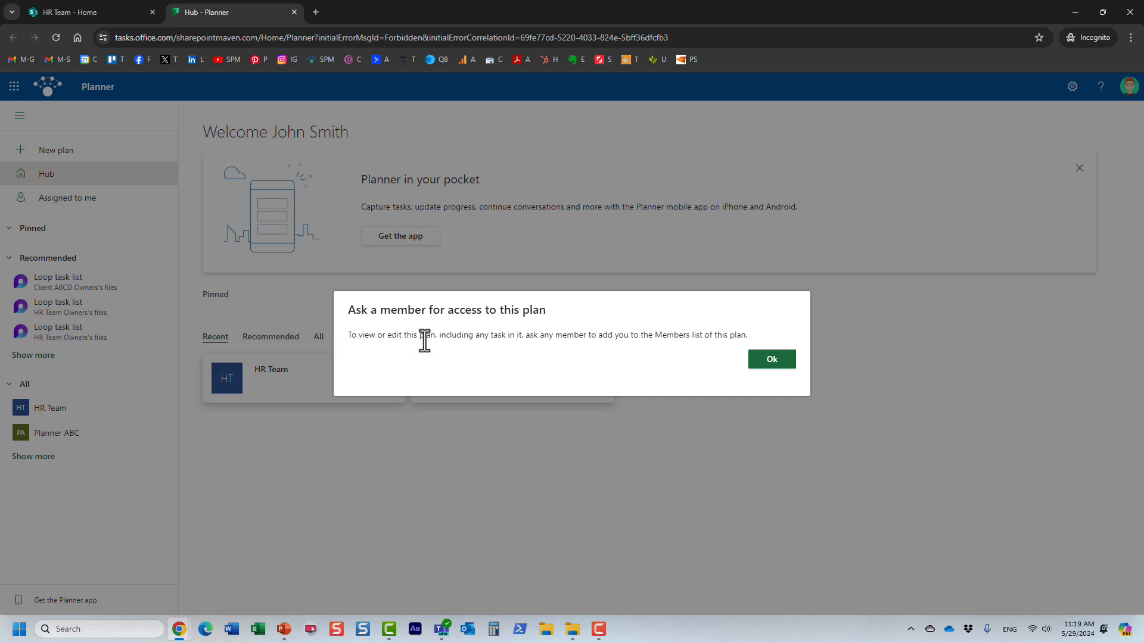
mouse_move(486, 341)
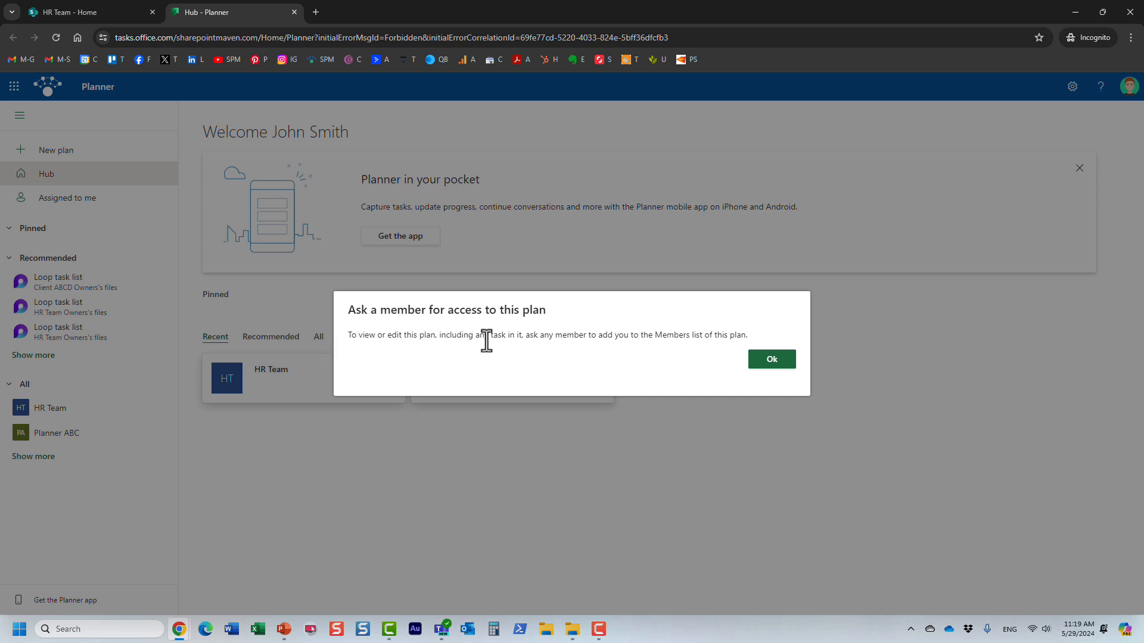
Step: Dismiss the 'Ask a member for access to this plan' dialog with Ok
click(84, 12)
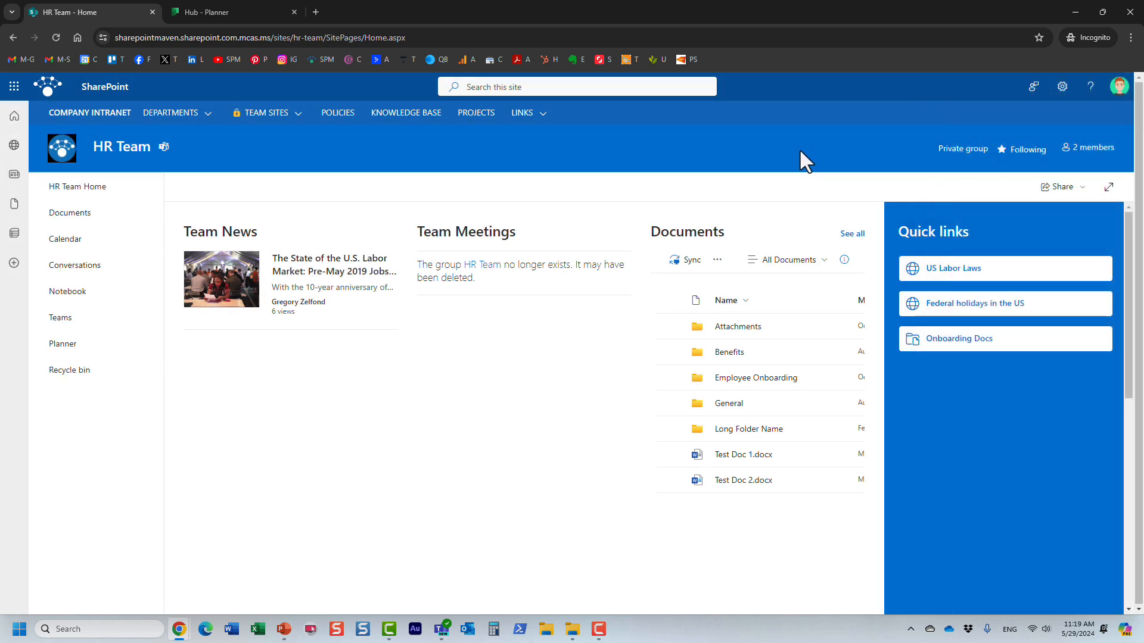
mouse_move(770, 164)
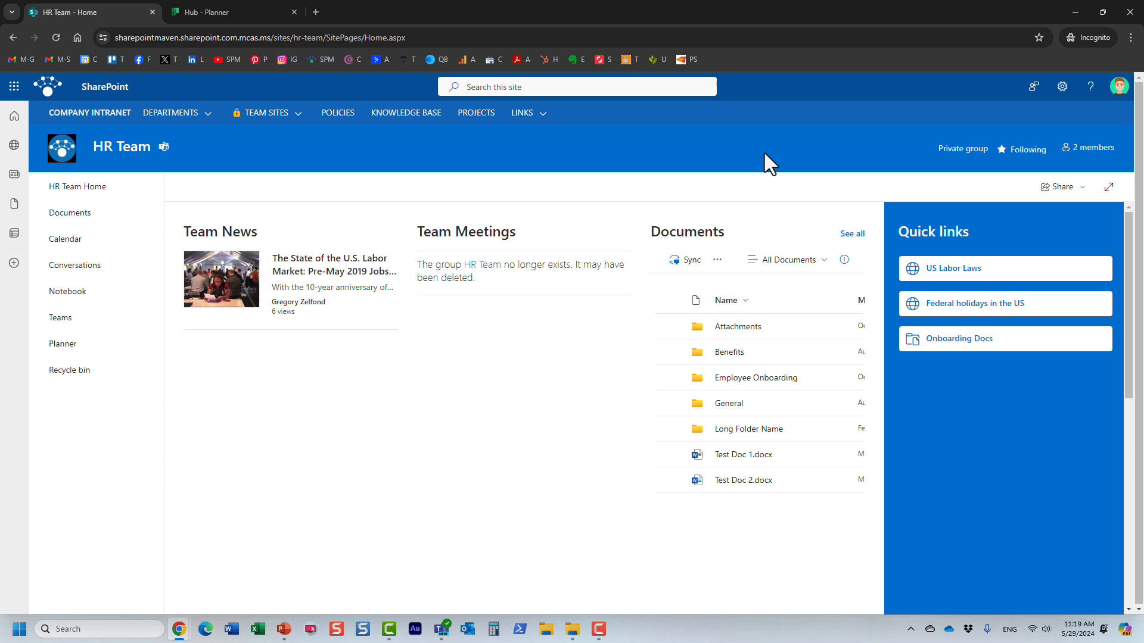